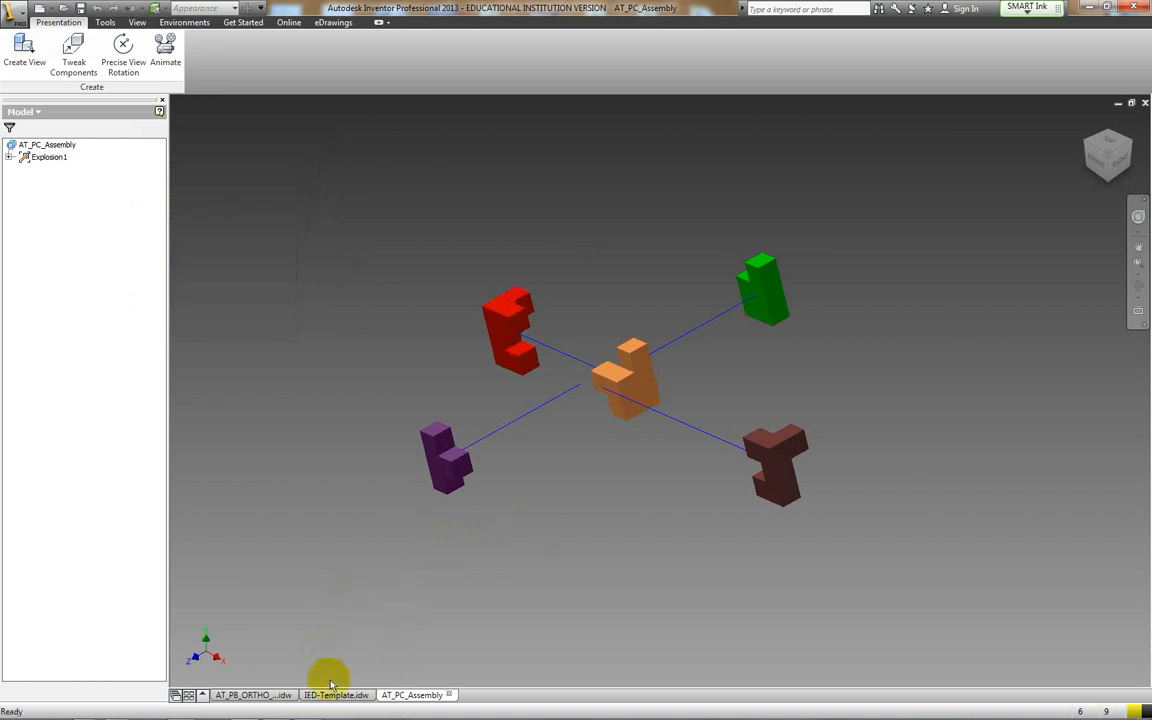
Step: Switch from the exploded presentation to the blank IED-Template drawing sheet
{"action": "left_click", "coordinate": [336, 694]}
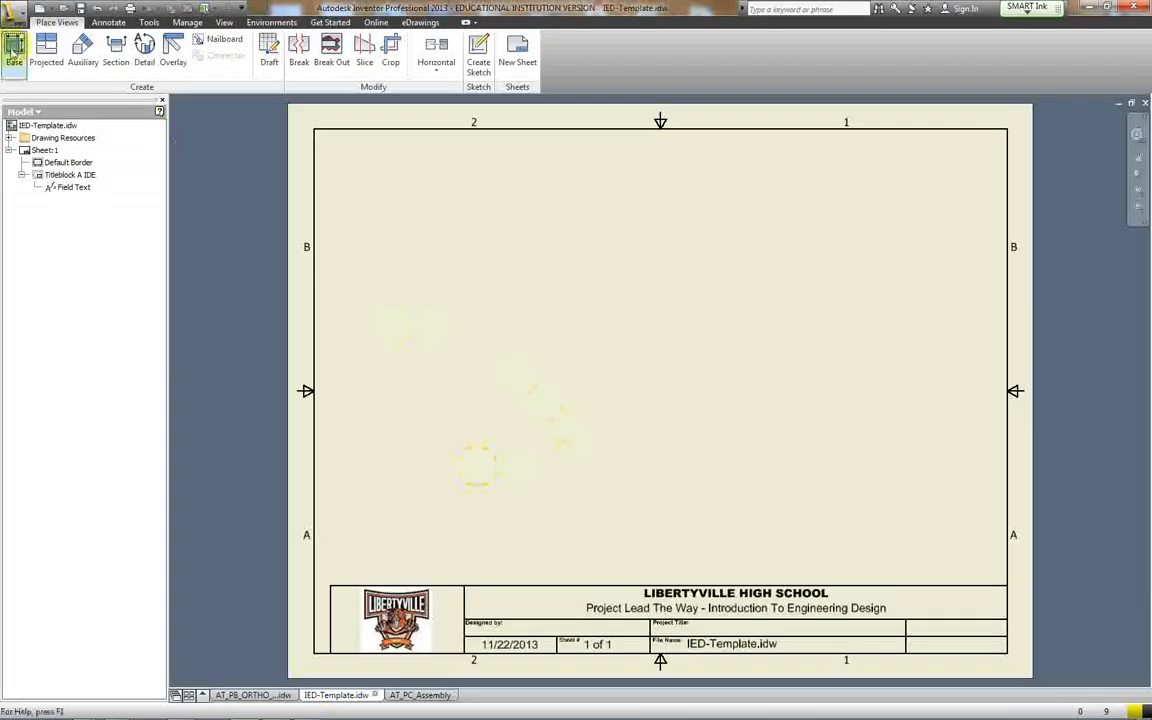
Step: Start a base view and select the AT_PC_Assembly exploded presentation as its source
{"action": "left_click", "coordinate": [14, 50]}
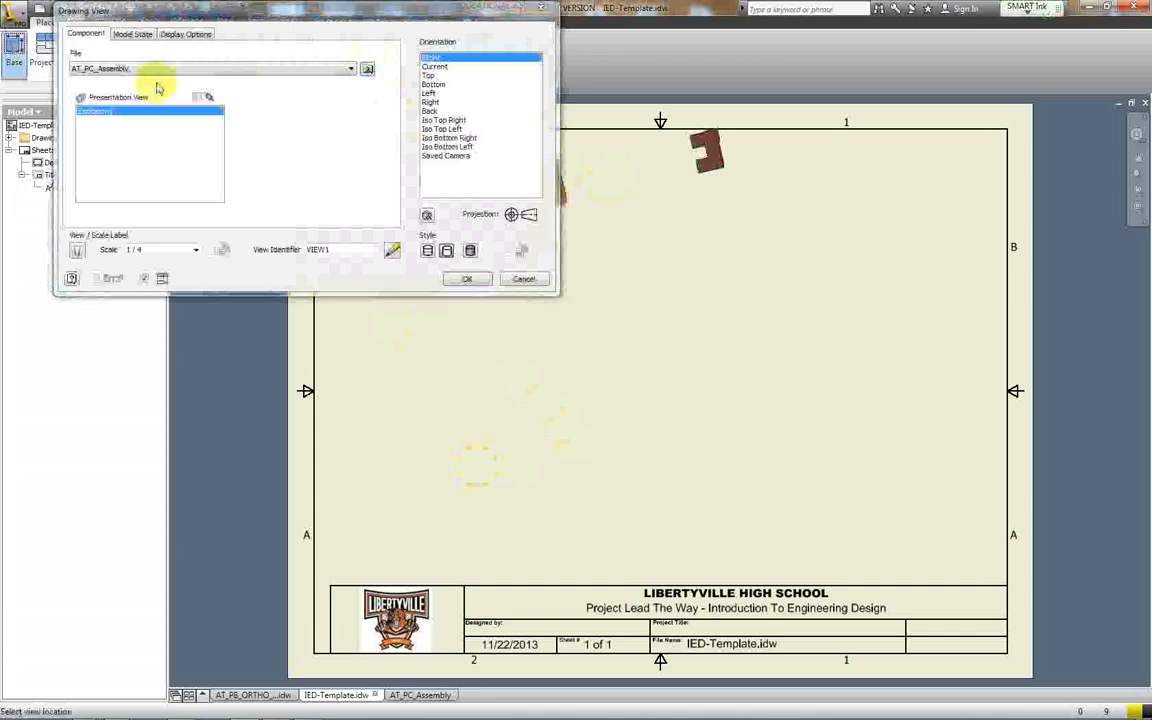
{"action": "left_click", "coordinate": [368, 68]}
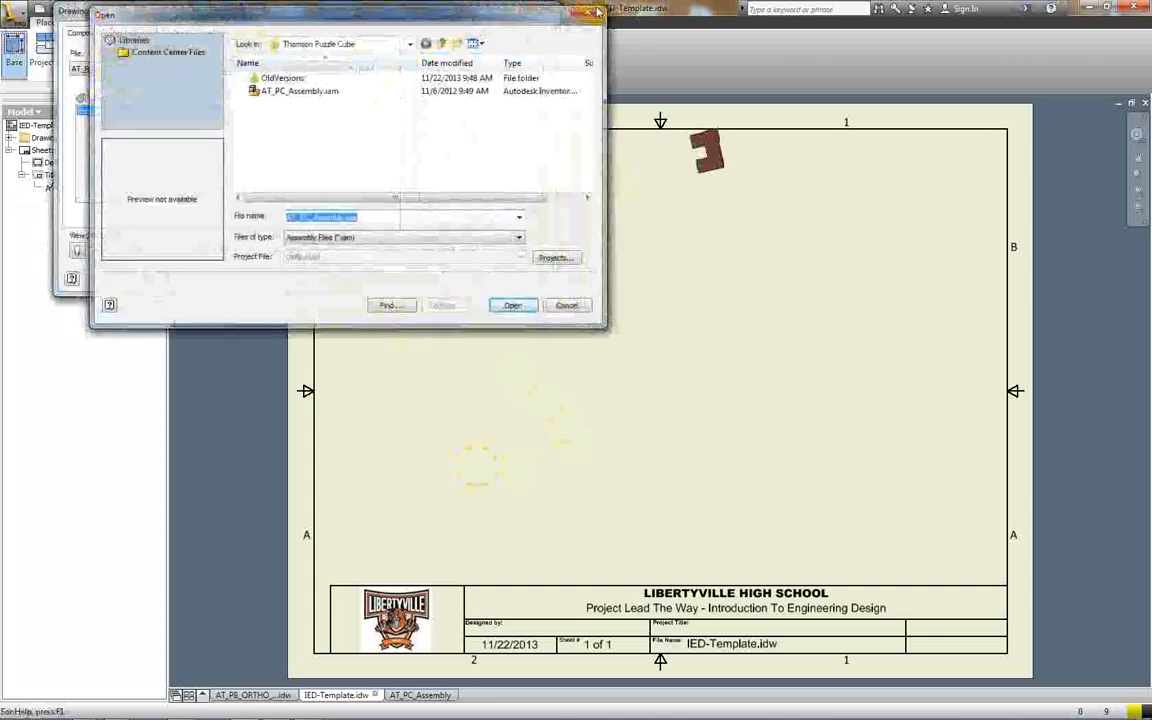
{"action": "left_click", "coordinate": [512, 304]}
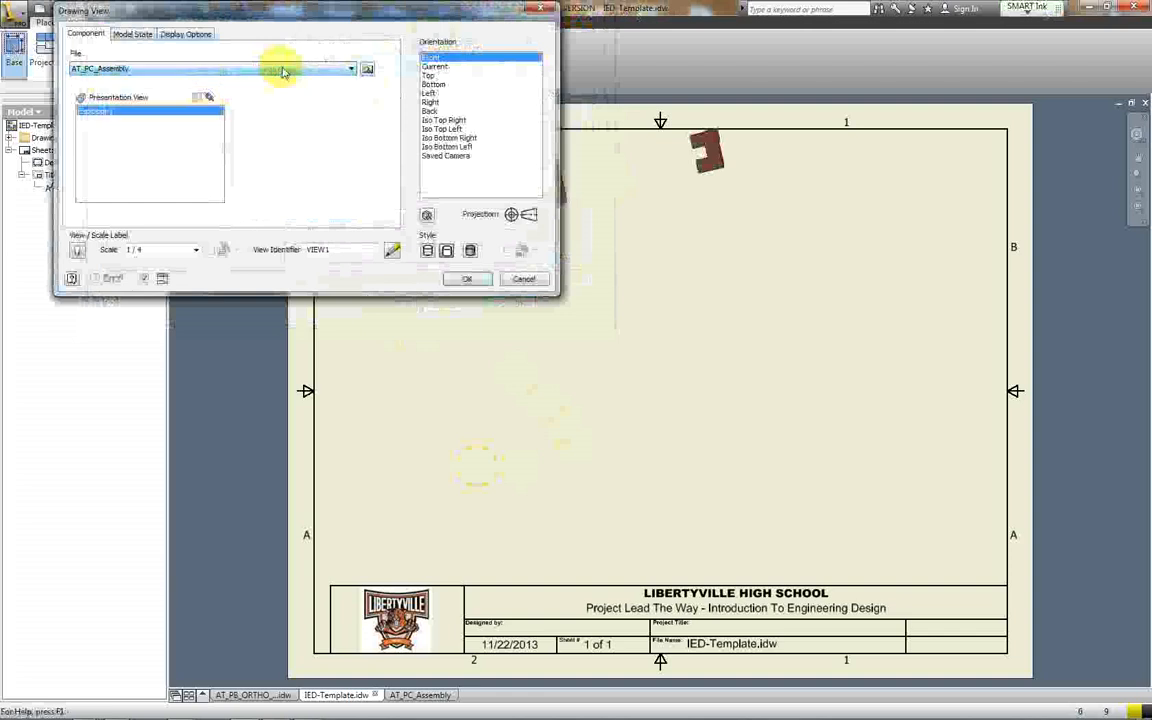
{"action": "left_click", "coordinate": [368, 68]}
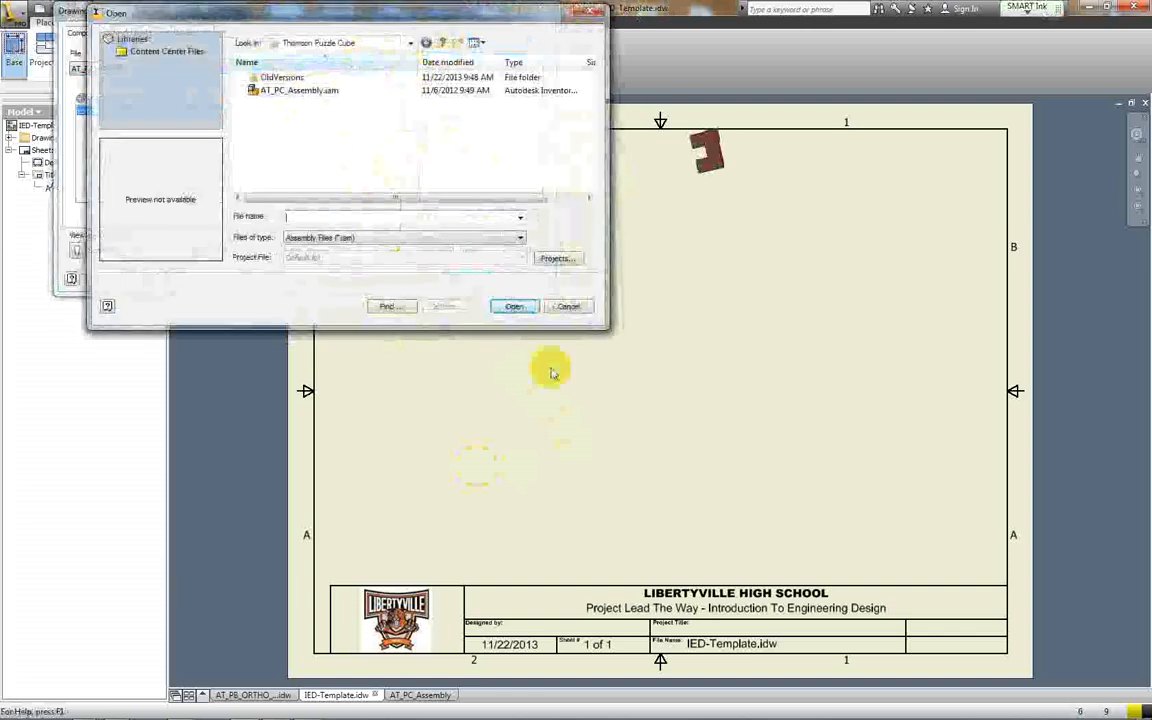
{"action": "left_click", "coordinate": [514, 306]}
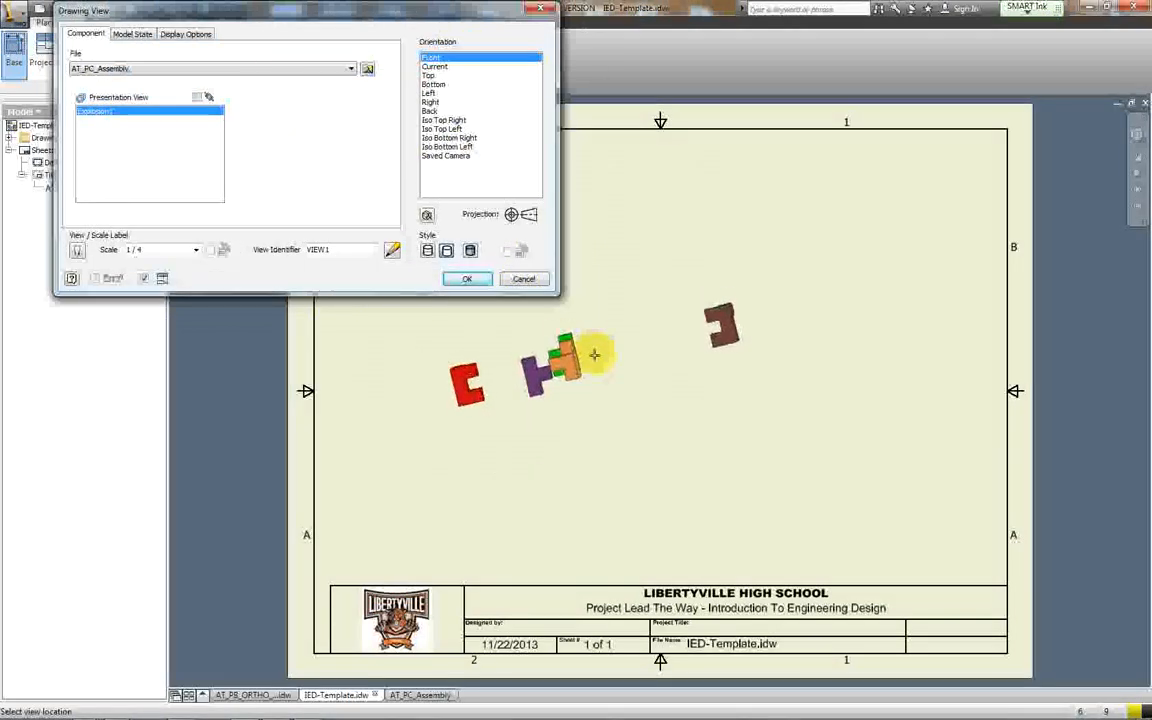
Step: Set the view orientation and 1:2 scale, saving the presentation file when prompted
{"action": "left_click", "coordinate": [466, 278]}
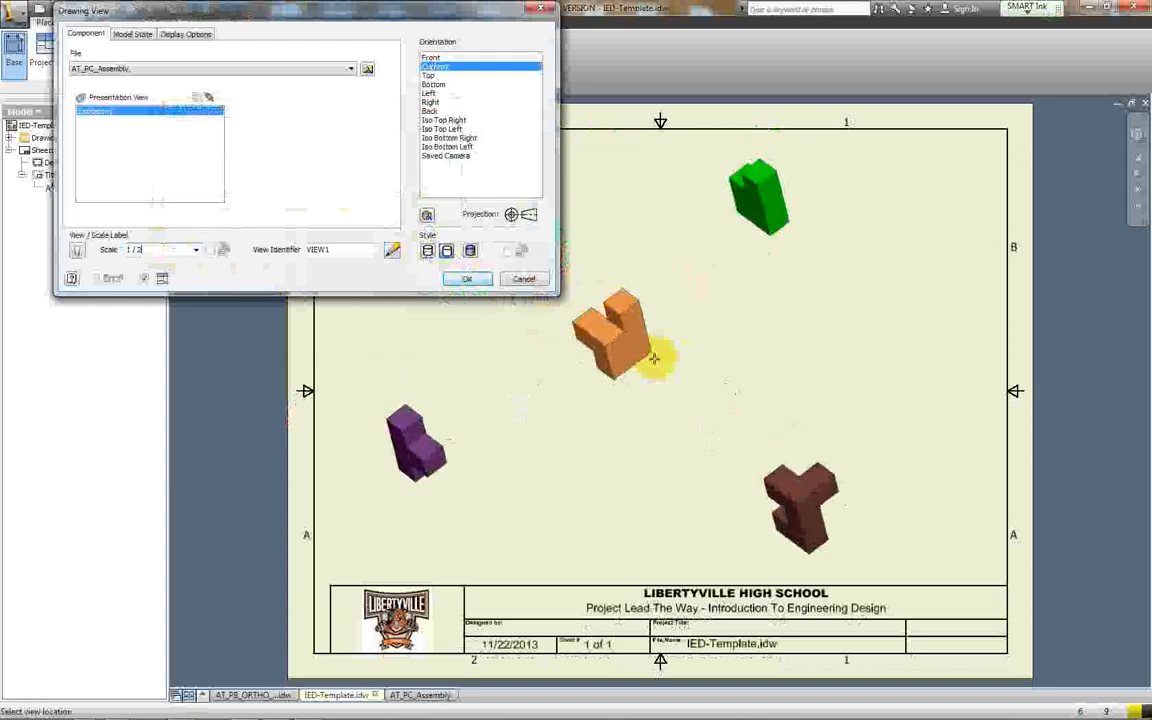
{"action": "left_click", "coordinate": [466, 280]}
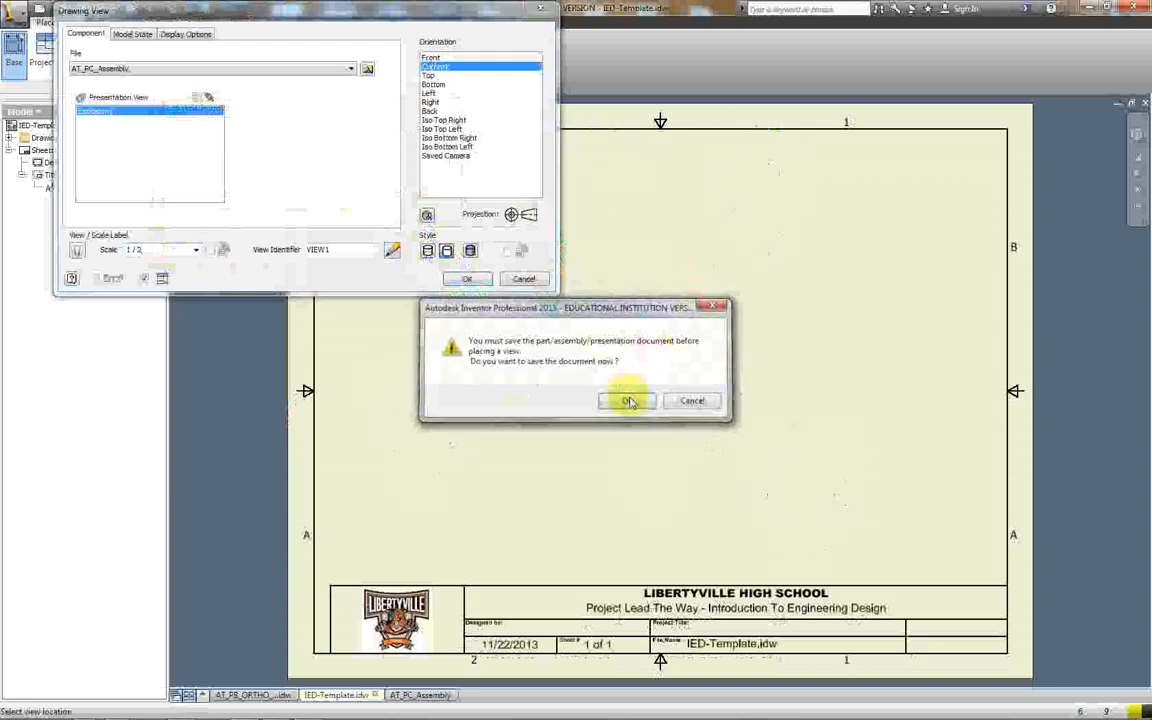
{"action": "left_click", "coordinate": [628, 400]}
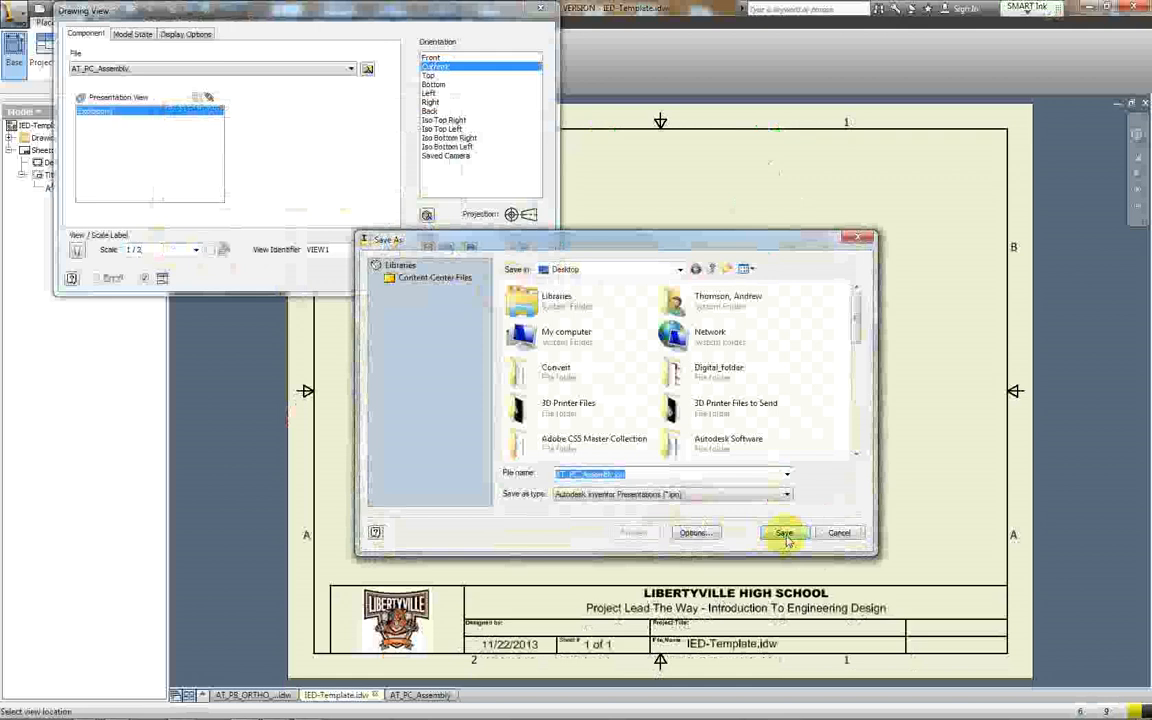
{"action": "left_click", "coordinate": [784, 532]}
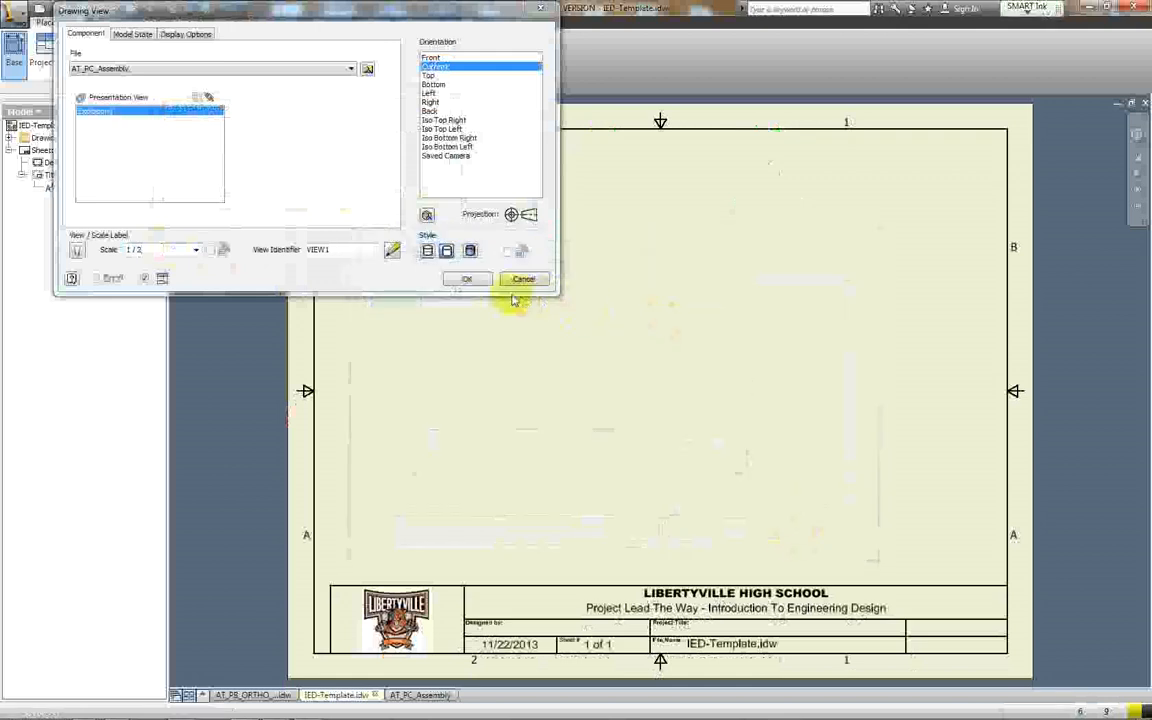
{"action": "left_click", "coordinate": [466, 280]}
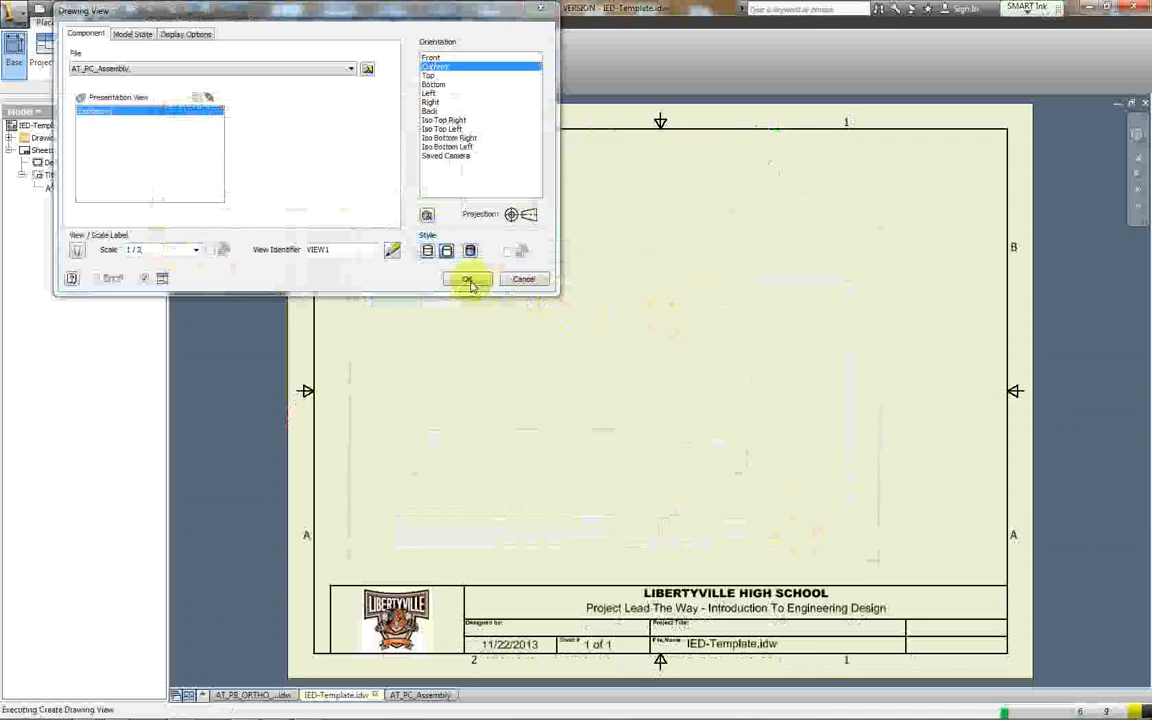
Step: Place the exploded view on the sheet and restyle it as Shaded in part colours
{"action": "left_click", "coordinate": [468, 280]}
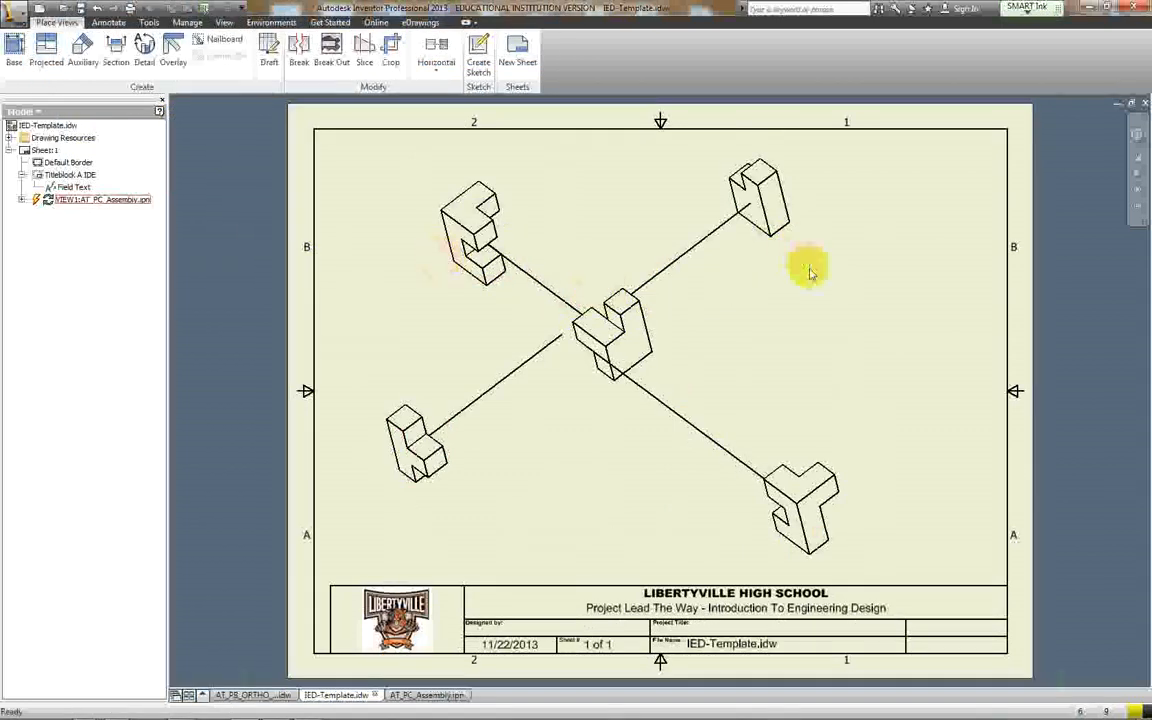
{"action": "left_click", "coordinate": [764, 200]}
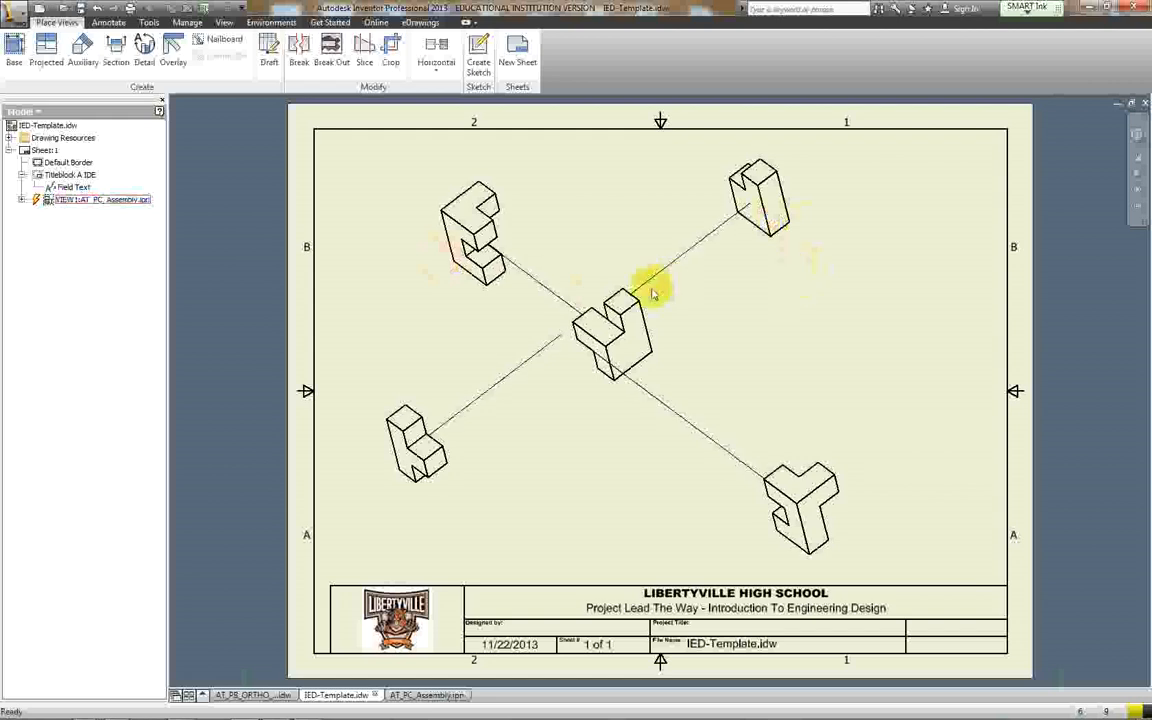
{"action": "mouse_move", "coordinate": [850, 312]}
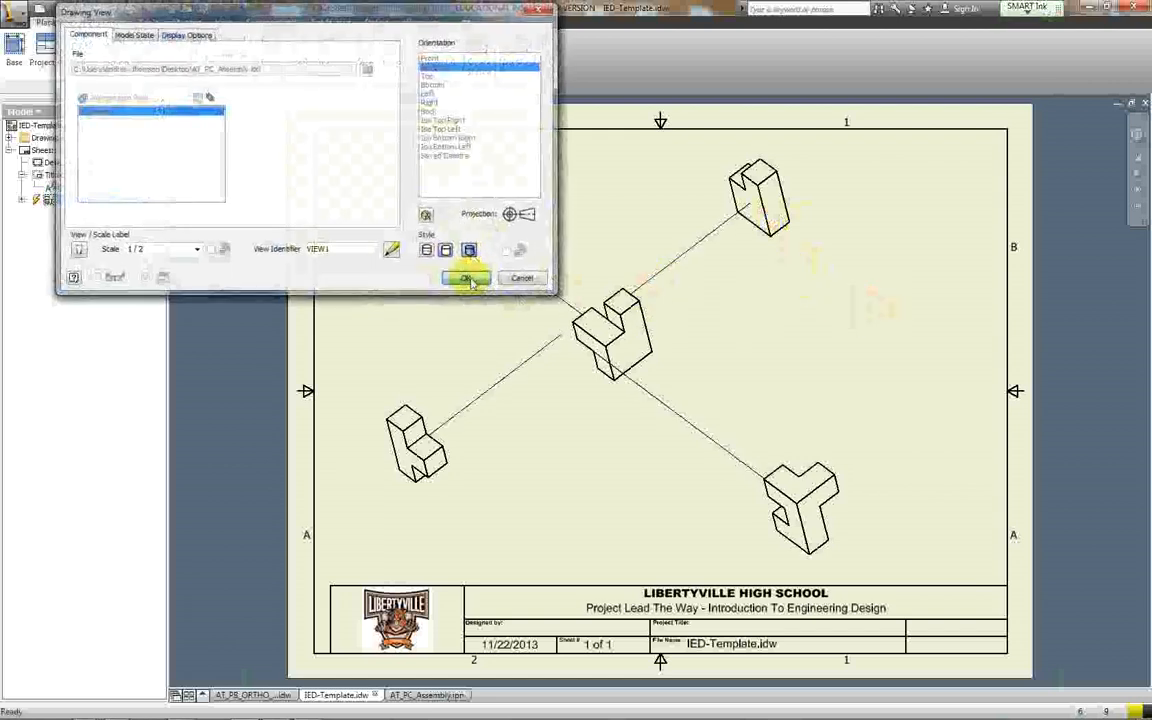
{"action": "left_click", "coordinate": [464, 278]}
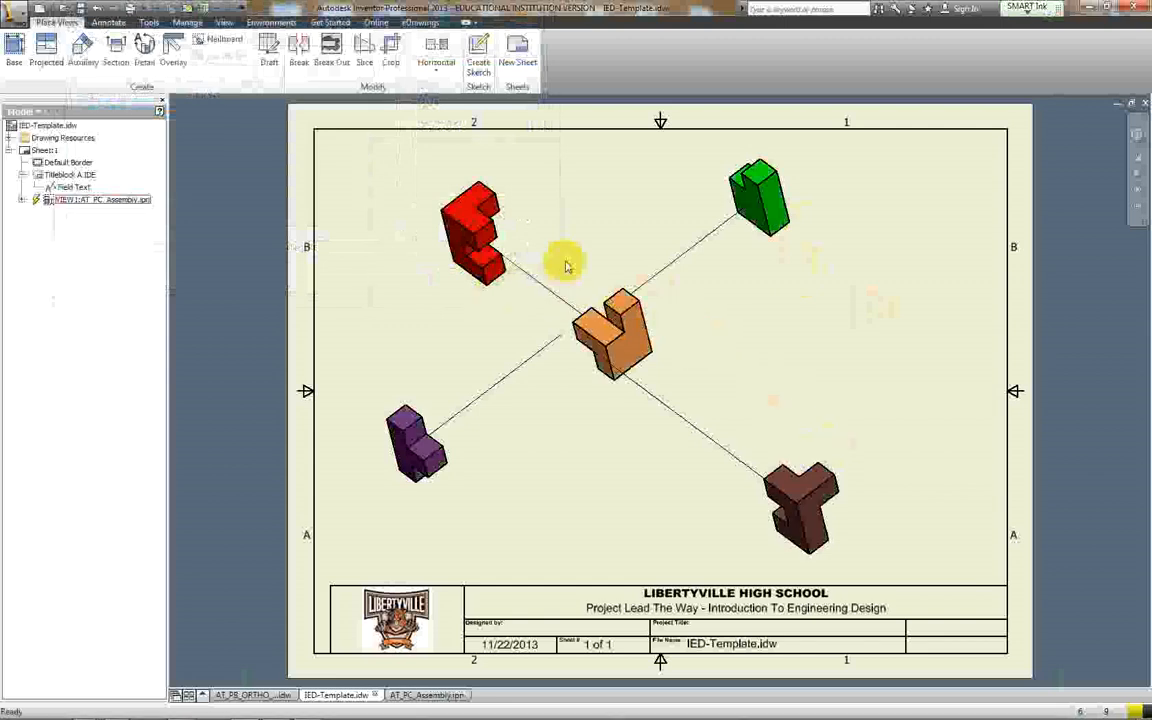
{"action": "mouse_move", "coordinate": [380, 310]}
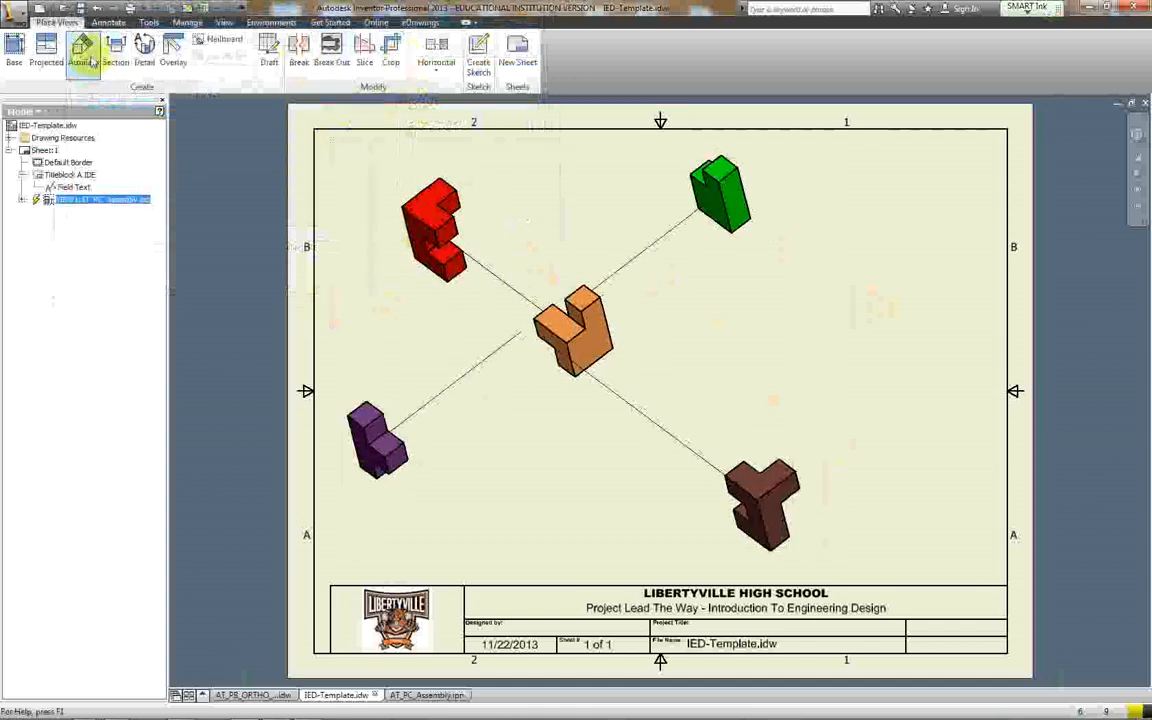
Step: Try Auto Balloon on the exploded view from the Annotate tools, then cancel it
{"action": "left_click", "coordinate": [108, 22]}
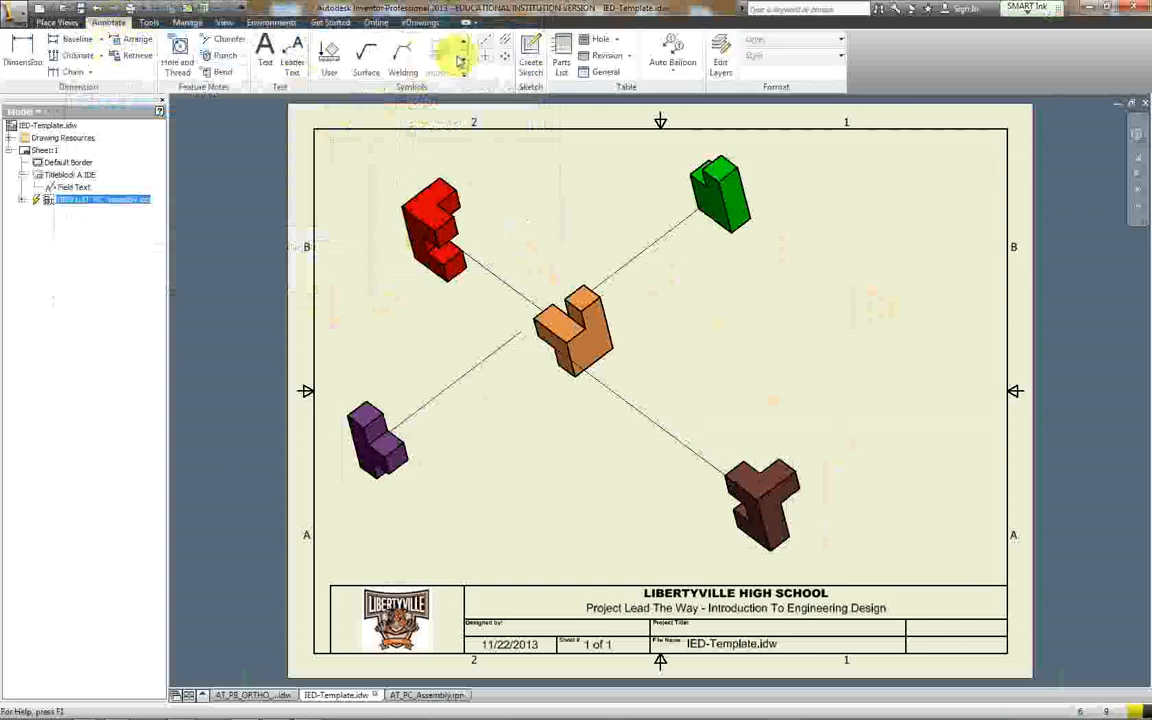
{"action": "left_click", "coordinate": [672, 56]}
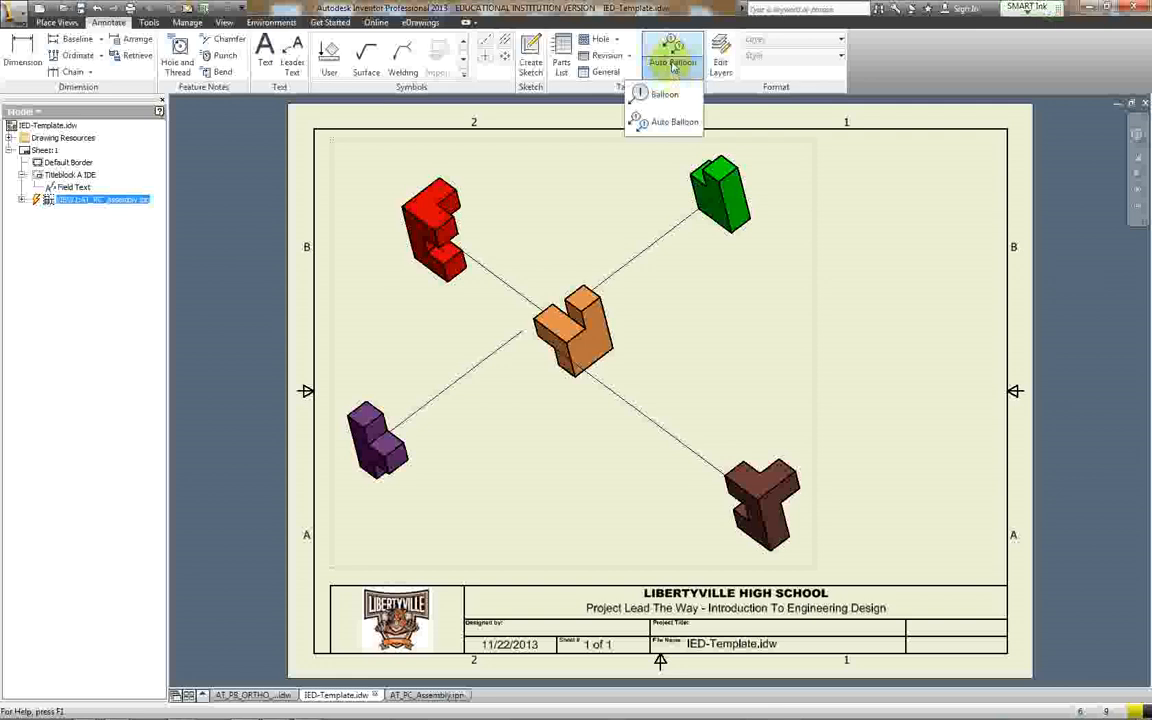
{"action": "left_click", "coordinate": [660, 120]}
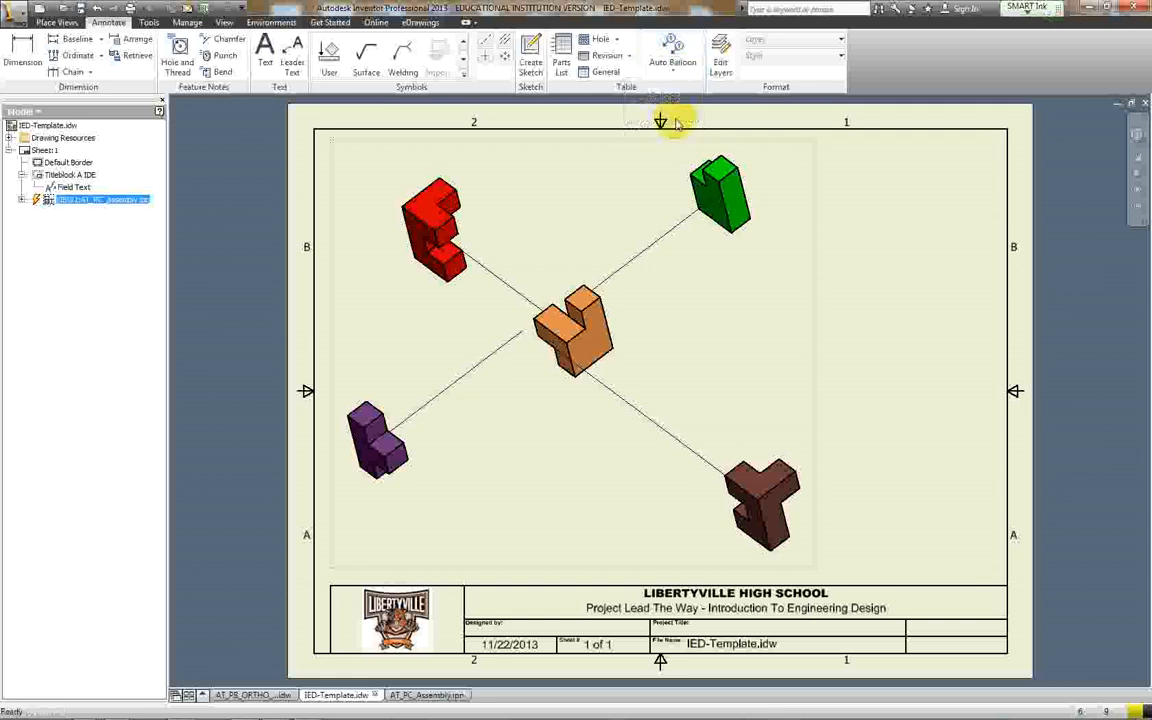
{"action": "left_click", "coordinate": [672, 50]}
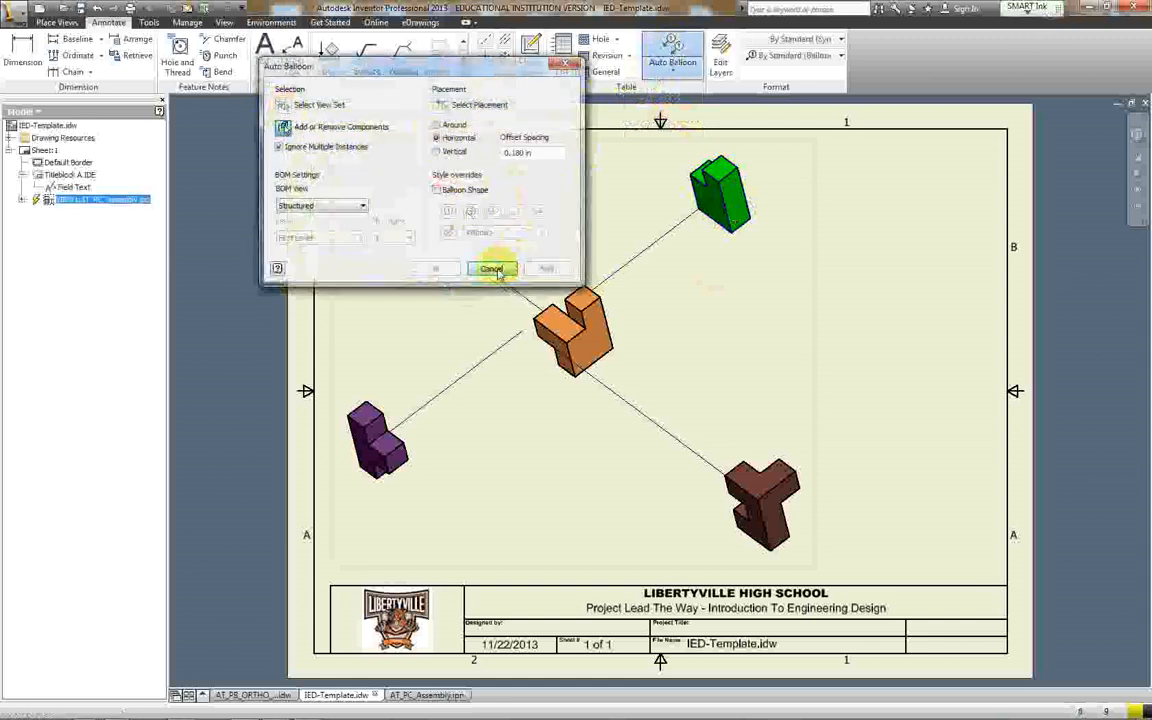
{"action": "left_click", "coordinate": [492, 268]}
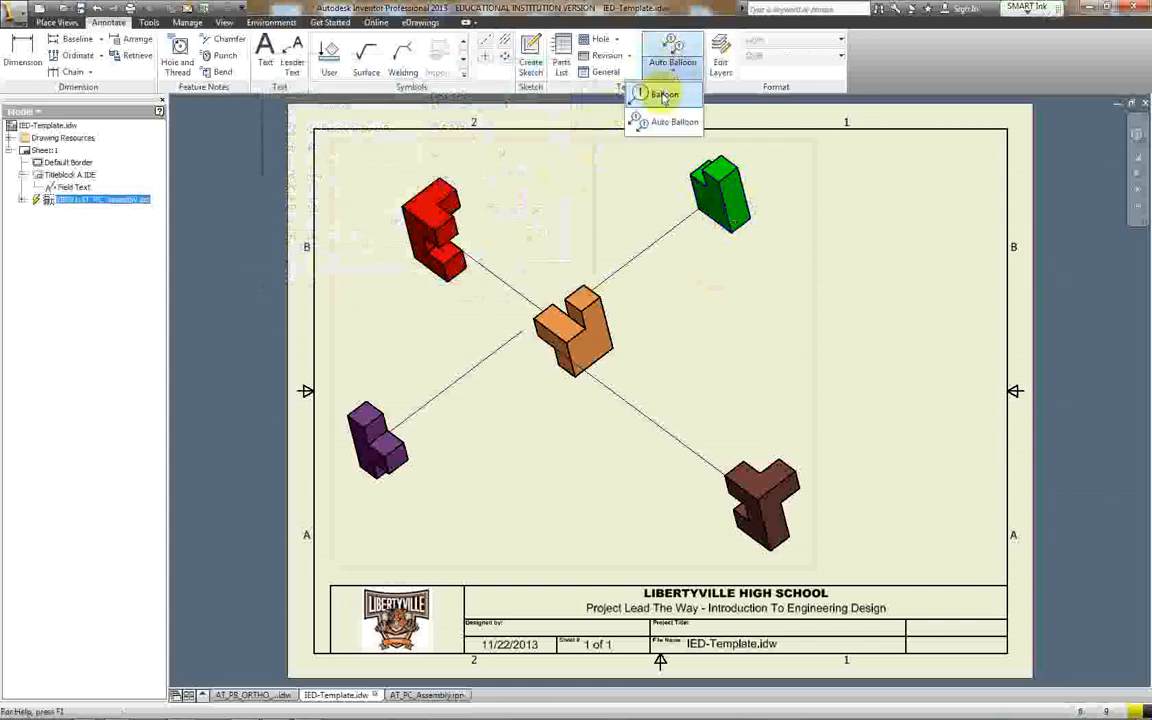
Step: Attach numbered balloons 1 through 5 to the five puzzle pieces with the single Balloon tool
{"action": "left_click", "coordinate": [664, 94]}
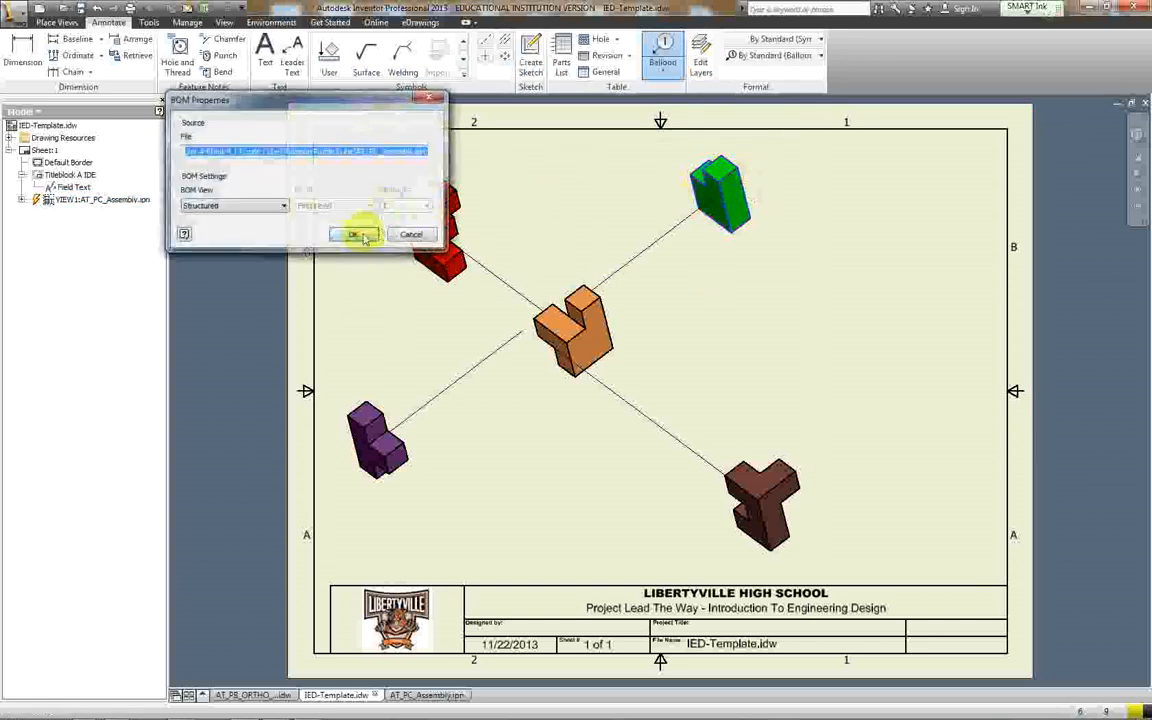
{"action": "left_click", "coordinate": [356, 234]}
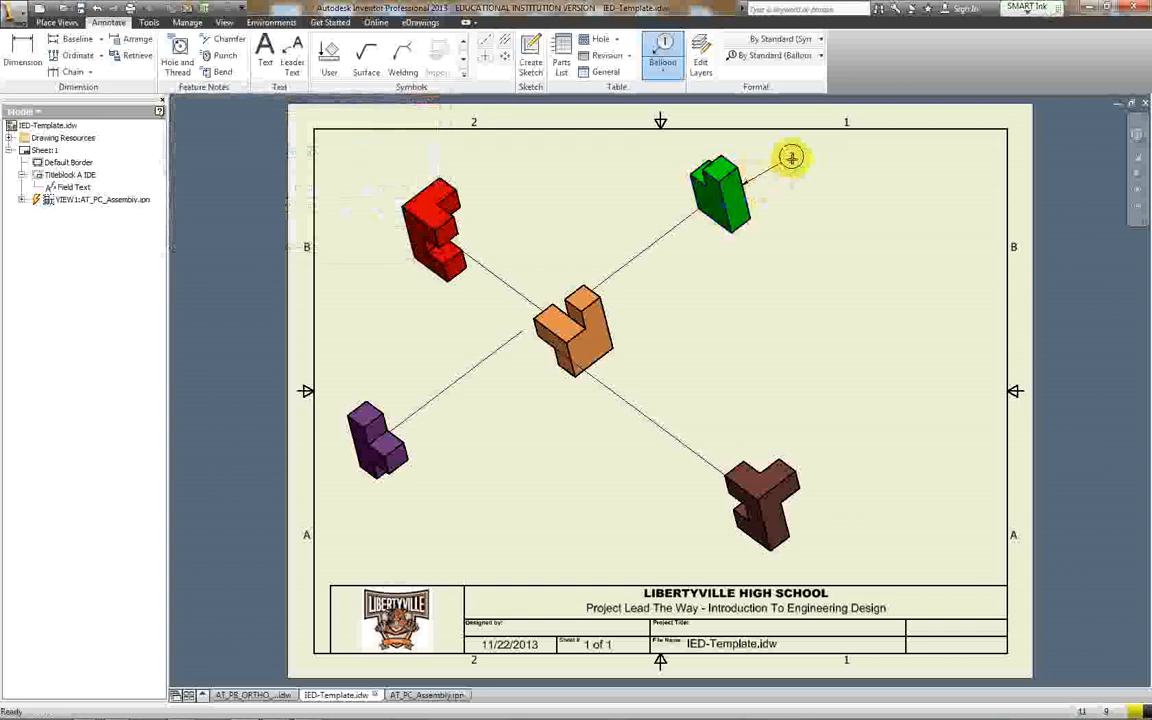
{"action": "mouse_move", "coordinate": [796, 168]}
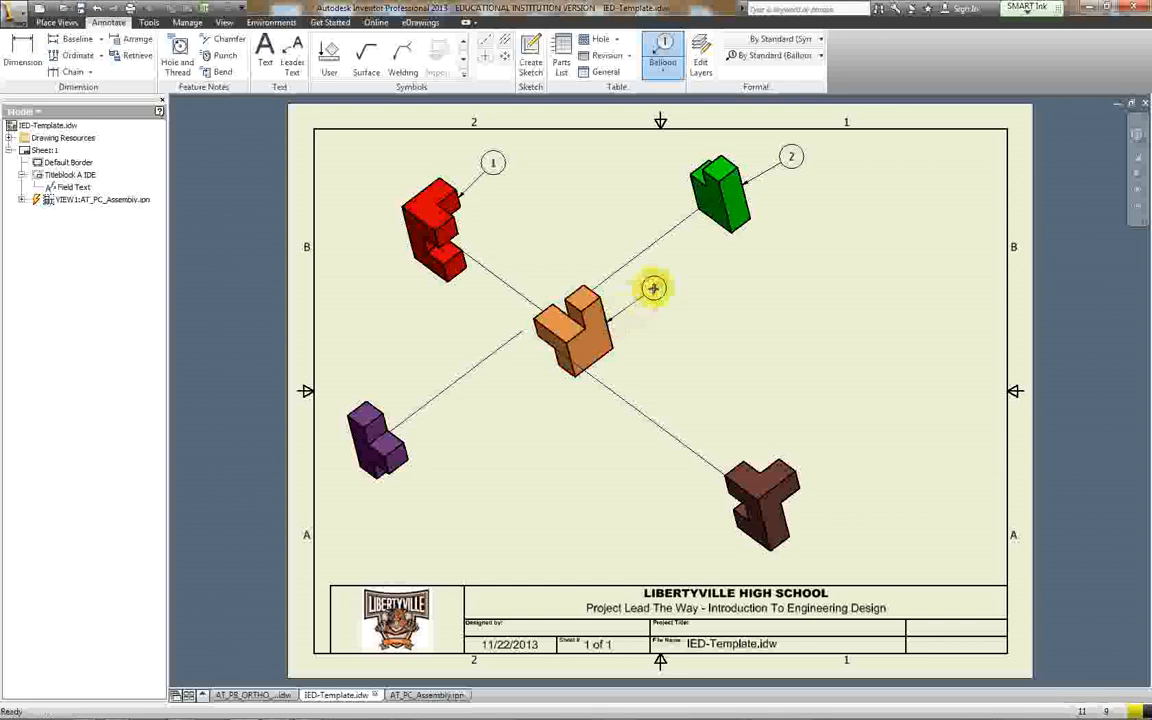
{"action": "right_click", "coordinate": [654, 288]}
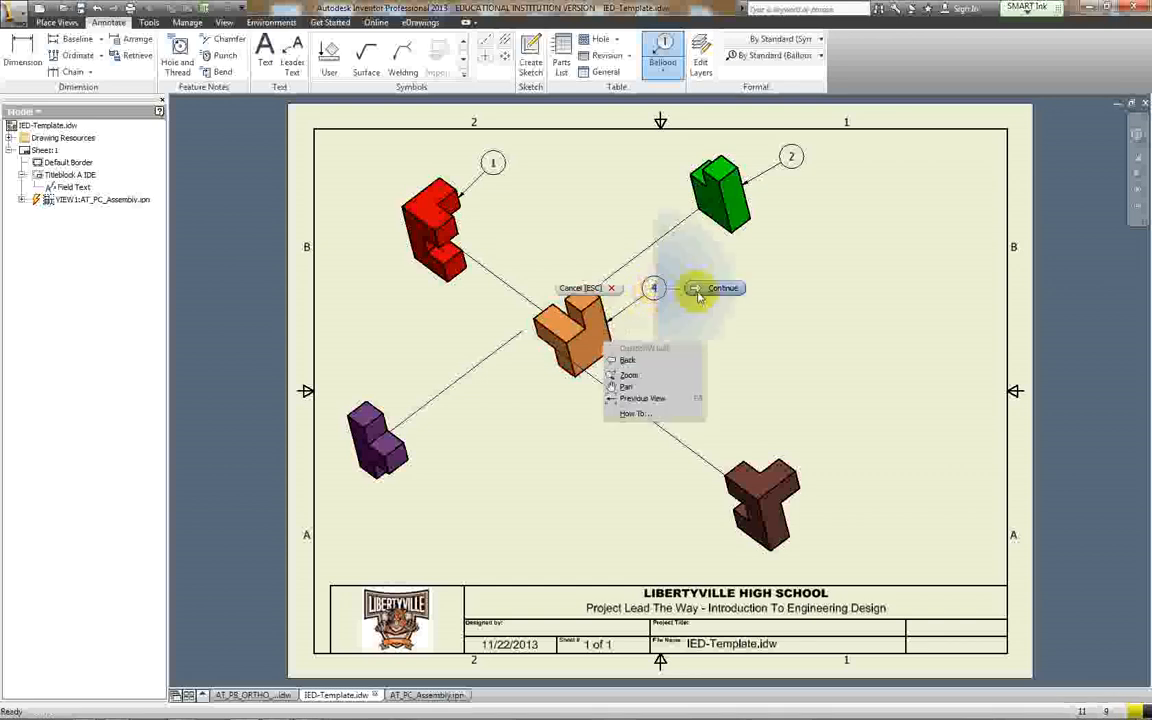
{"action": "left_click", "coordinate": [722, 288]}
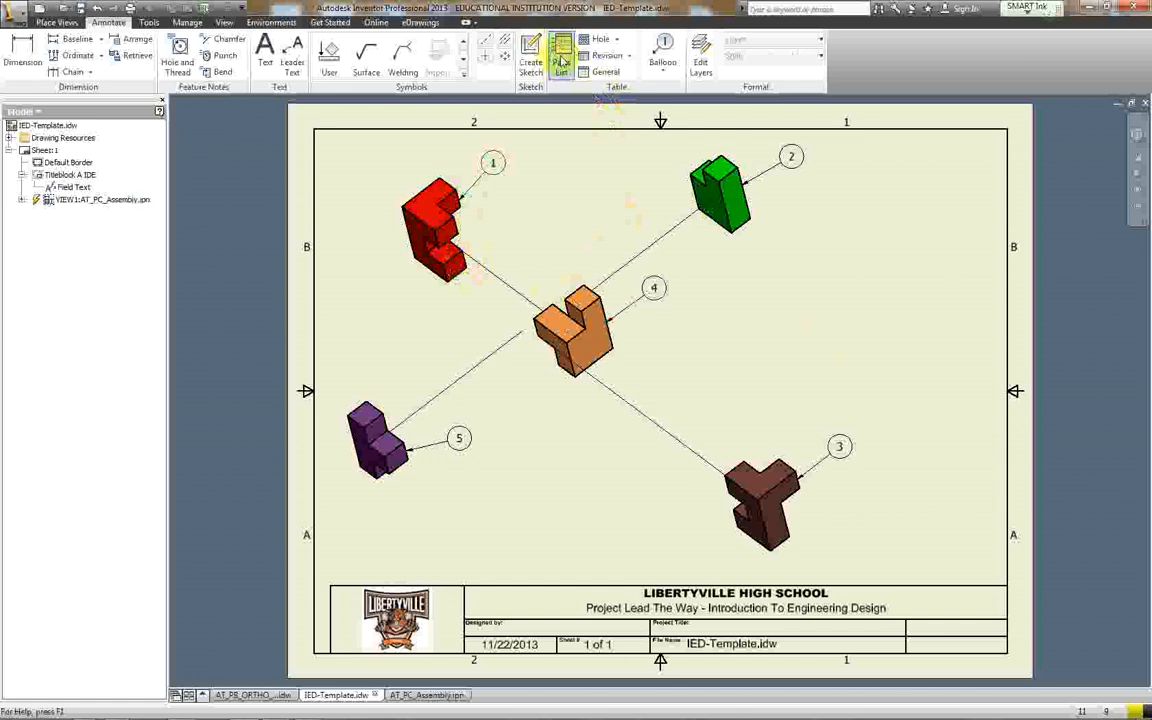
Step: Insert a parts list from the exploded view and place it above the title block
{"action": "left_click", "coordinate": [560, 48]}
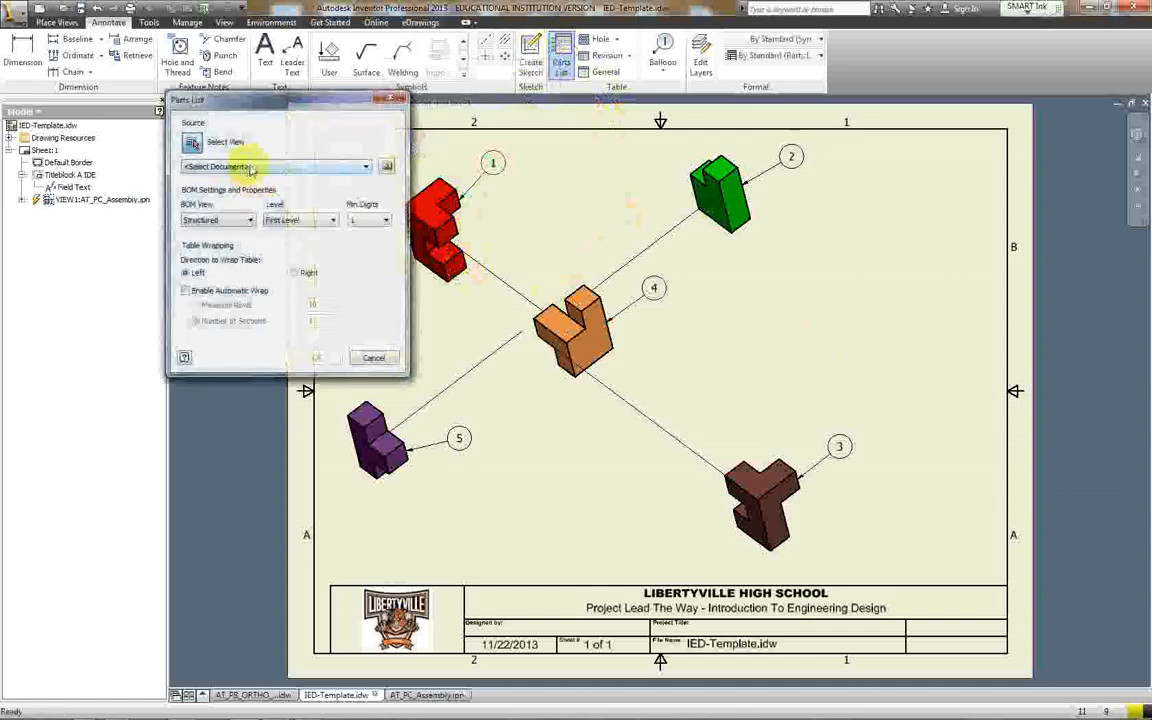
{"action": "left_click", "coordinate": [366, 166]}
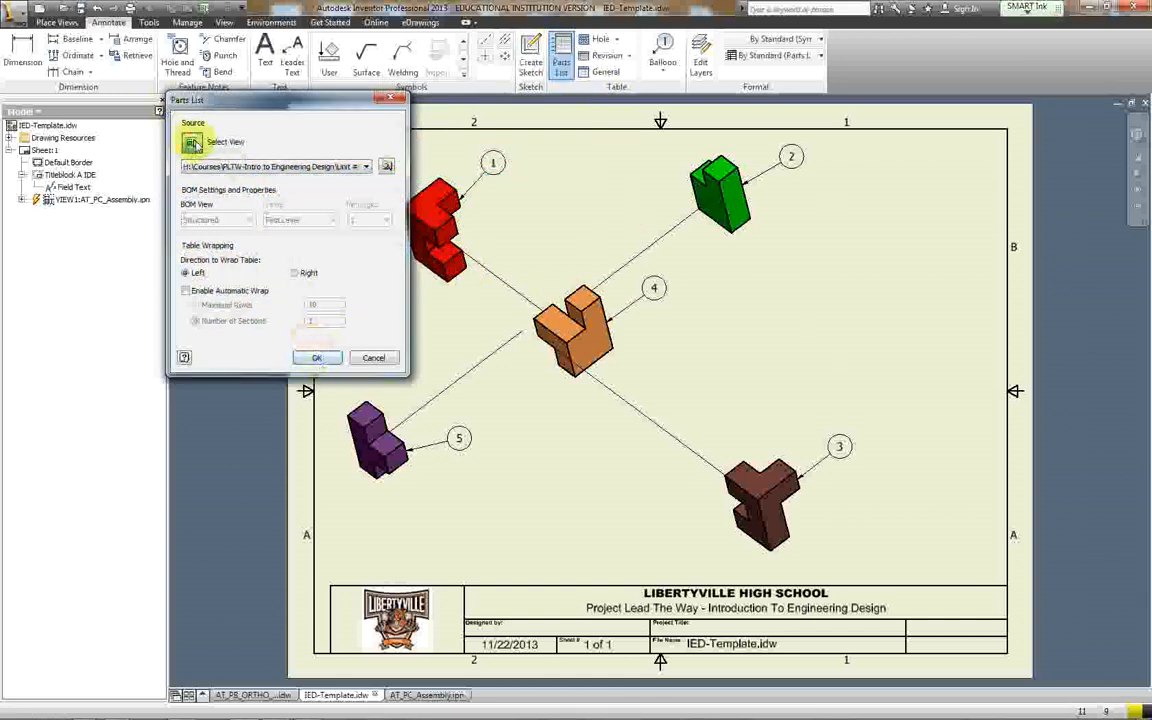
{"action": "mouse_move", "coordinate": [670, 324]}
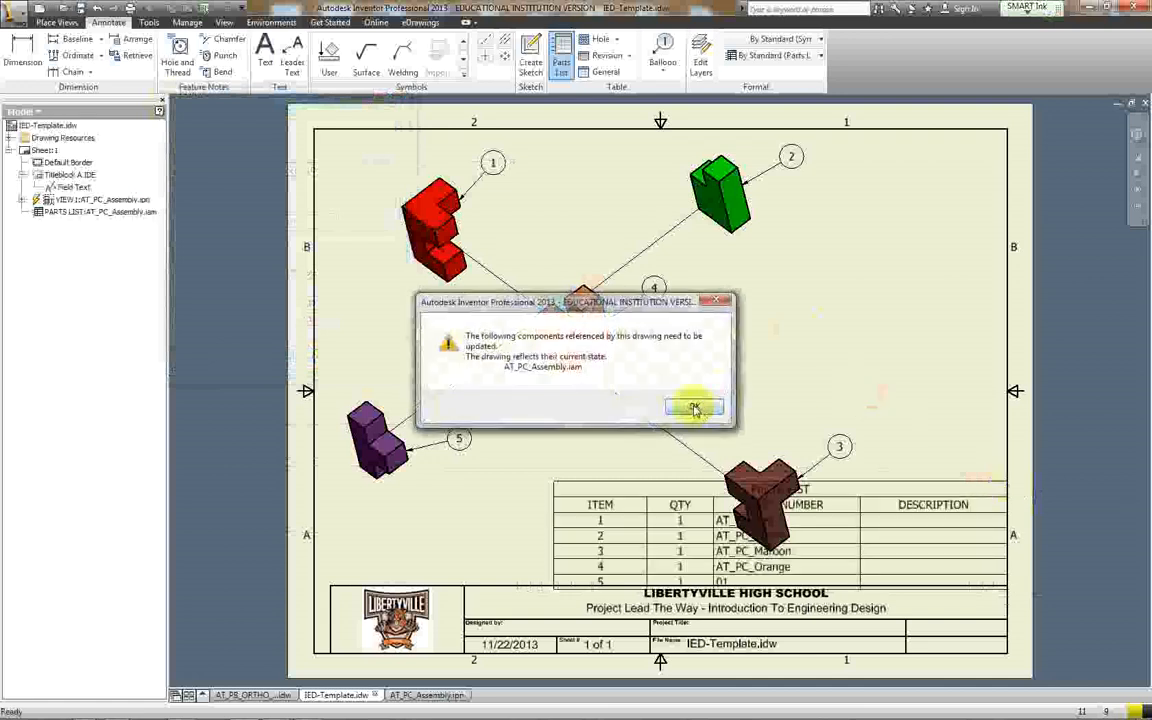
{"action": "left_click", "coordinate": [694, 408]}
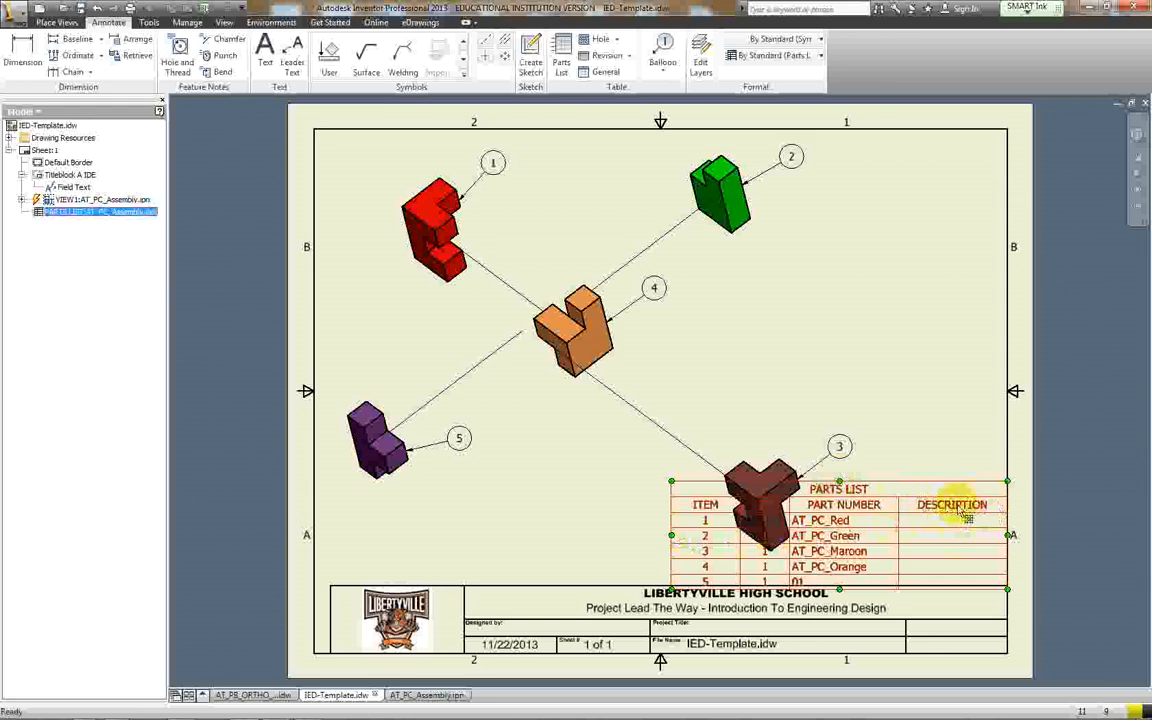
{"action": "mouse_move", "coordinate": [852, 352]}
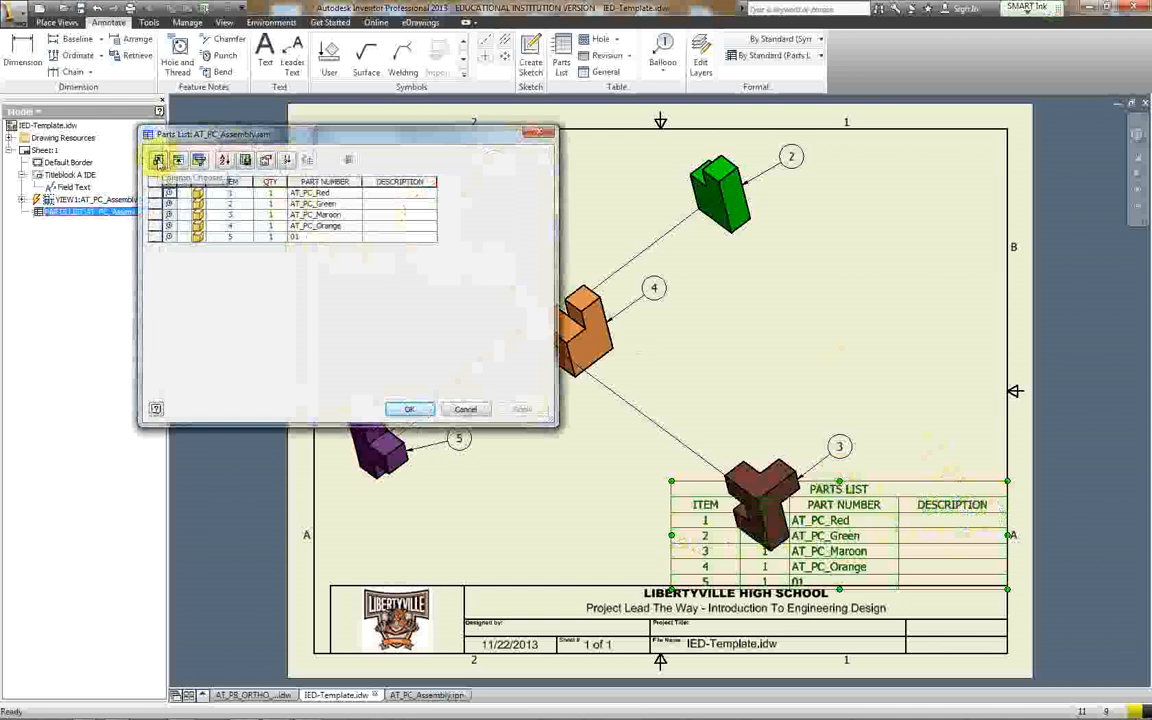
Step: Remove the DESCRIPTION column via Column Chooser, leaving ITEM, QTY and PART NUMBER
{"action": "left_click", "coordinate": [156, 160]}
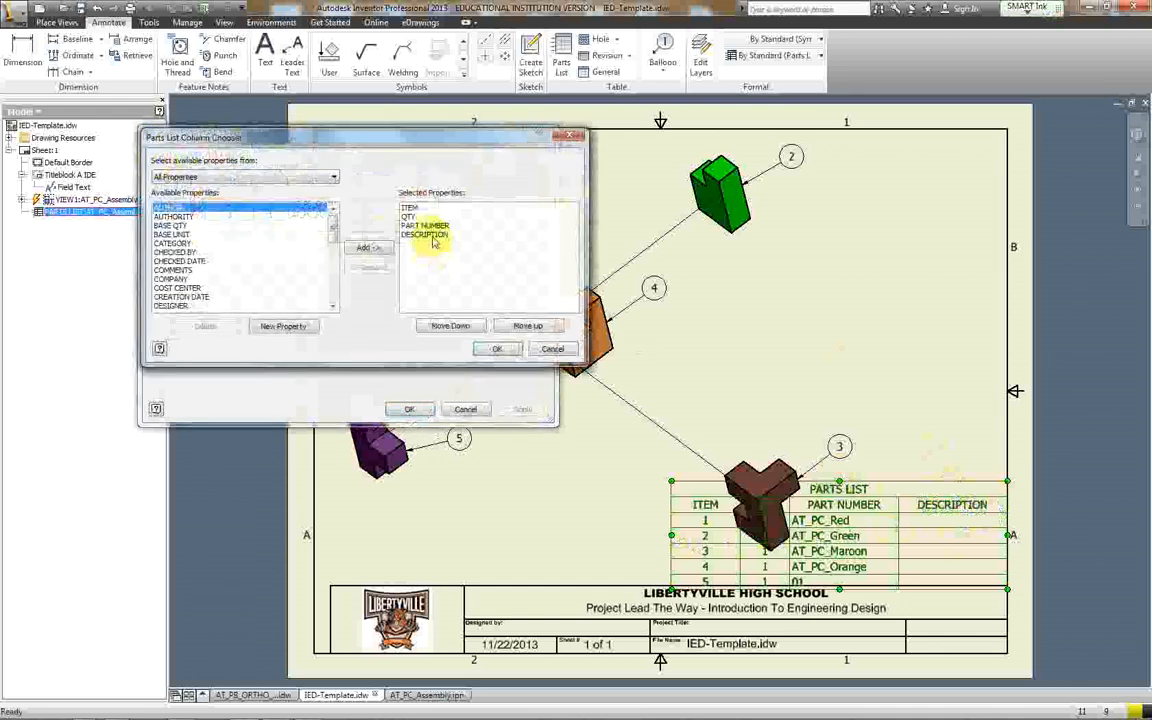
{"action": "left_click", "coordinate": [368, 268]}
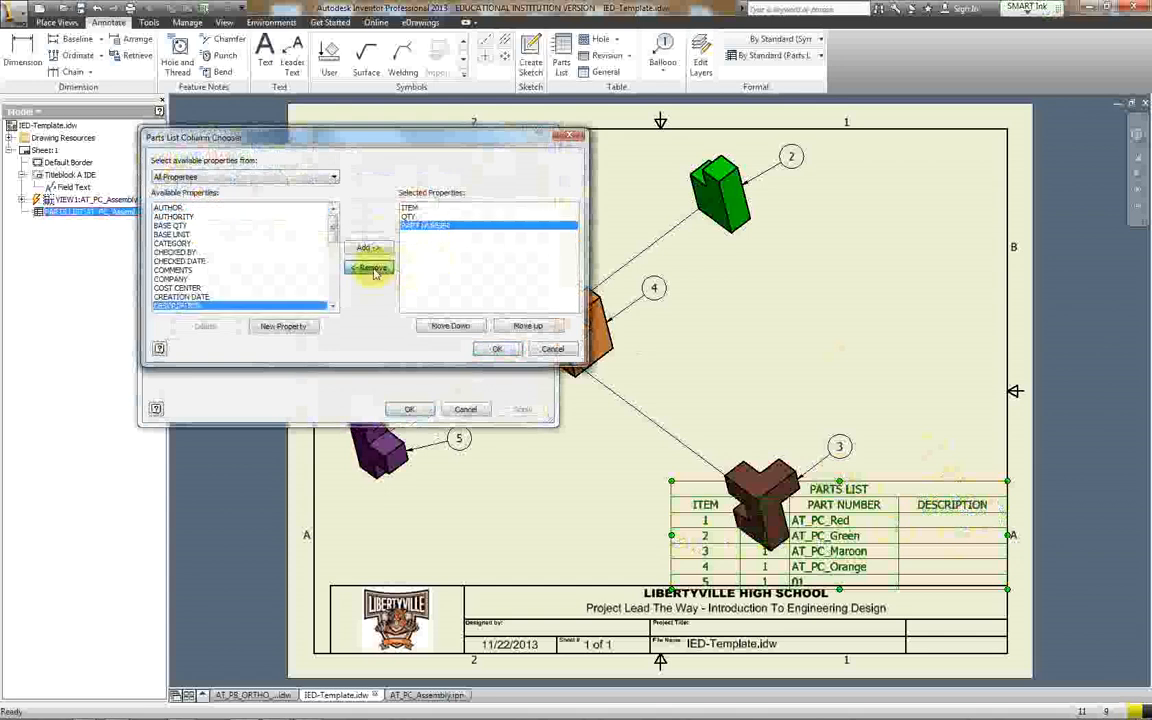
{"action": "left_click", "coordinate": [496, 348]}
{"action": "type", "text": "RED"}
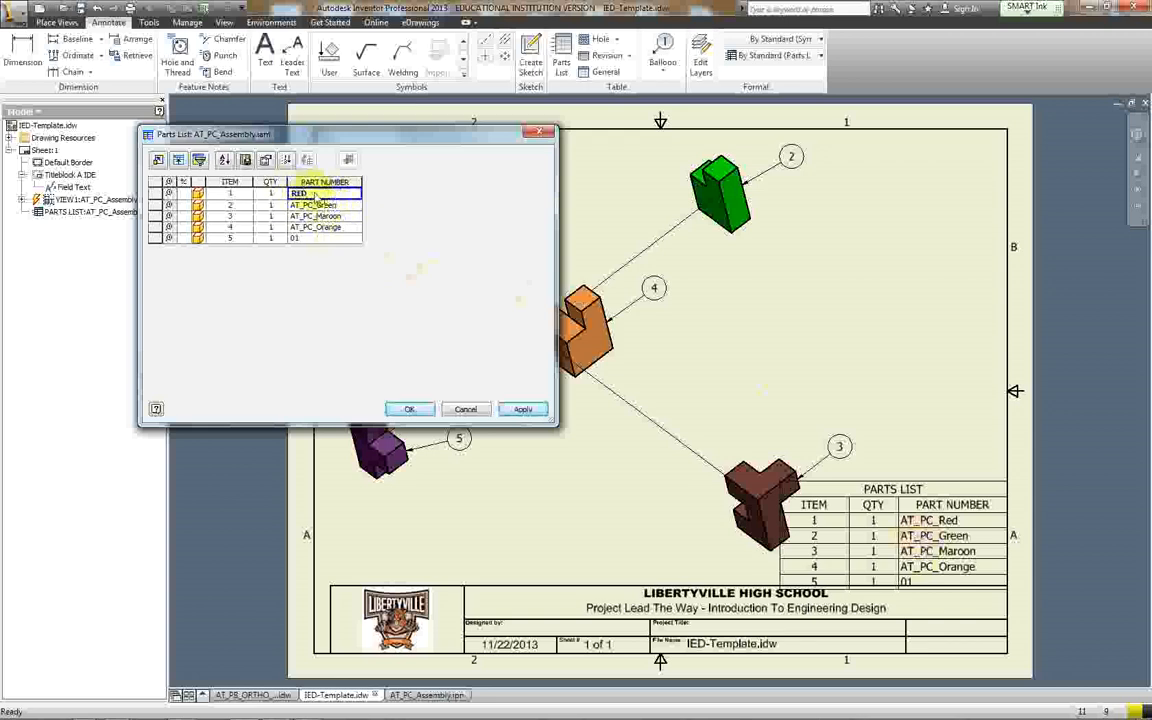
Step: Rename the part numbers to RED, GREEN, MAROON, ORANGE and PURPLE and apply
{"action": "left_click", "coordinate": [316, 204]}
{"action": "type", "text": "GREEN"}
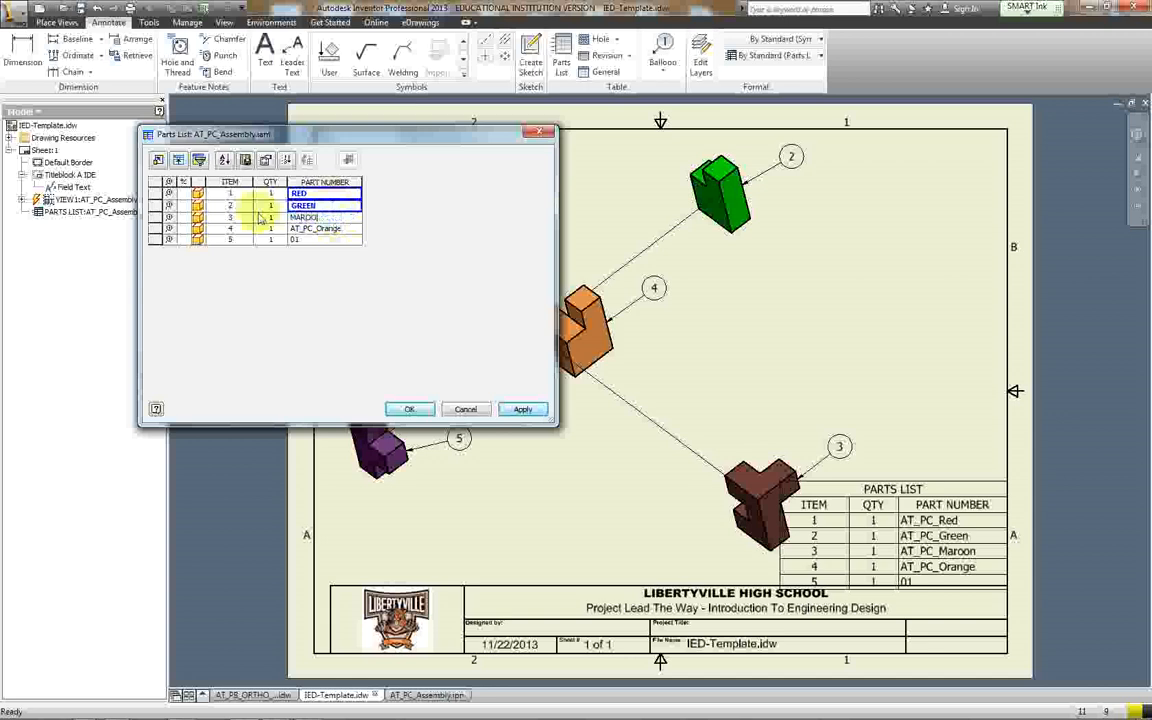
{"action": "left_click", "coordinate": [324, 228]}
{"action": "type", "text": "ORANGE"}
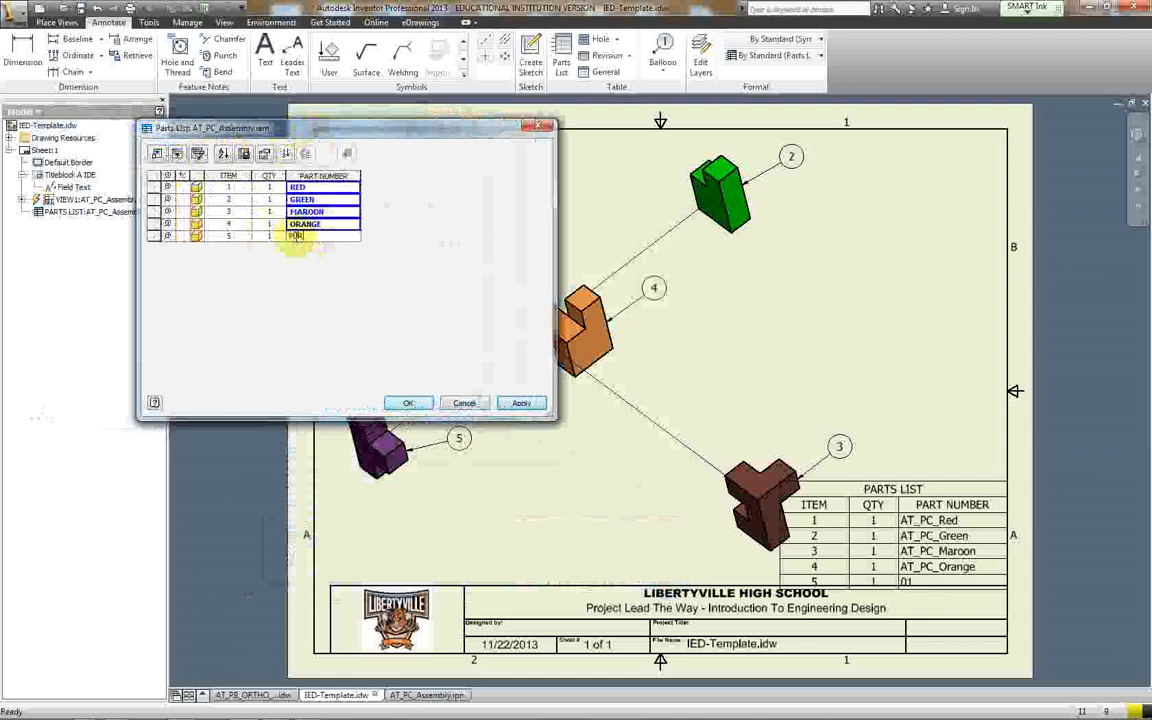
{"action": "type", "text": "PURPLE"}
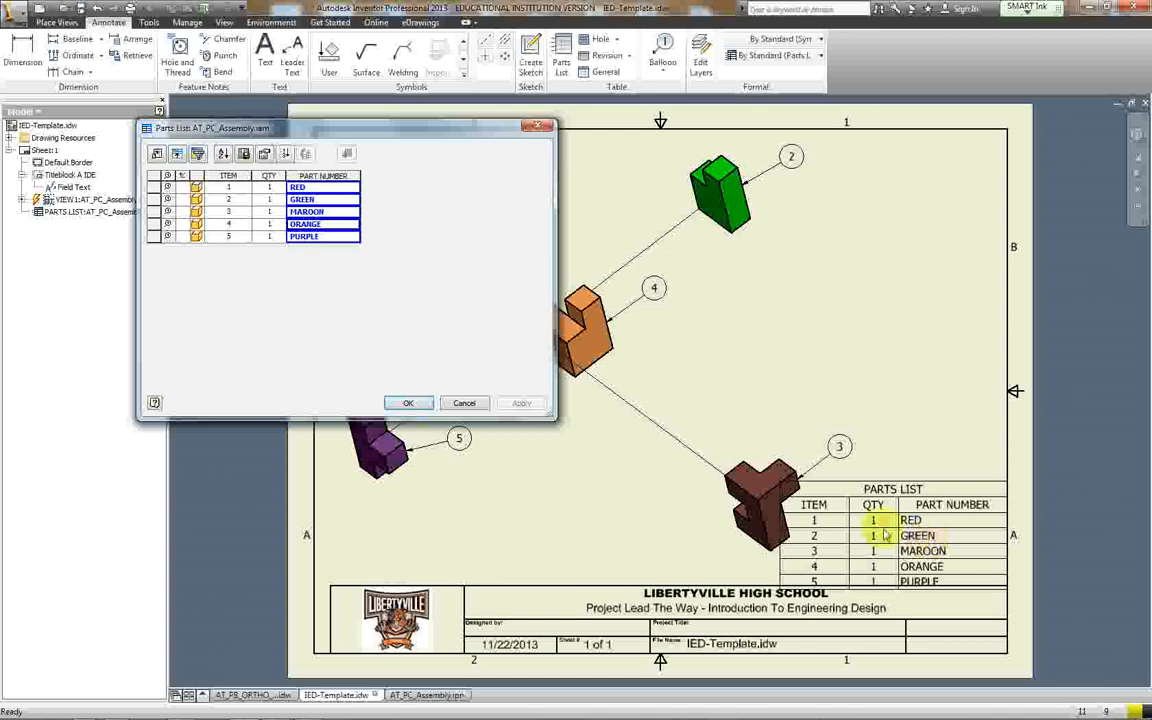
{"action": "left_click", "coordinate": [408, 404]}
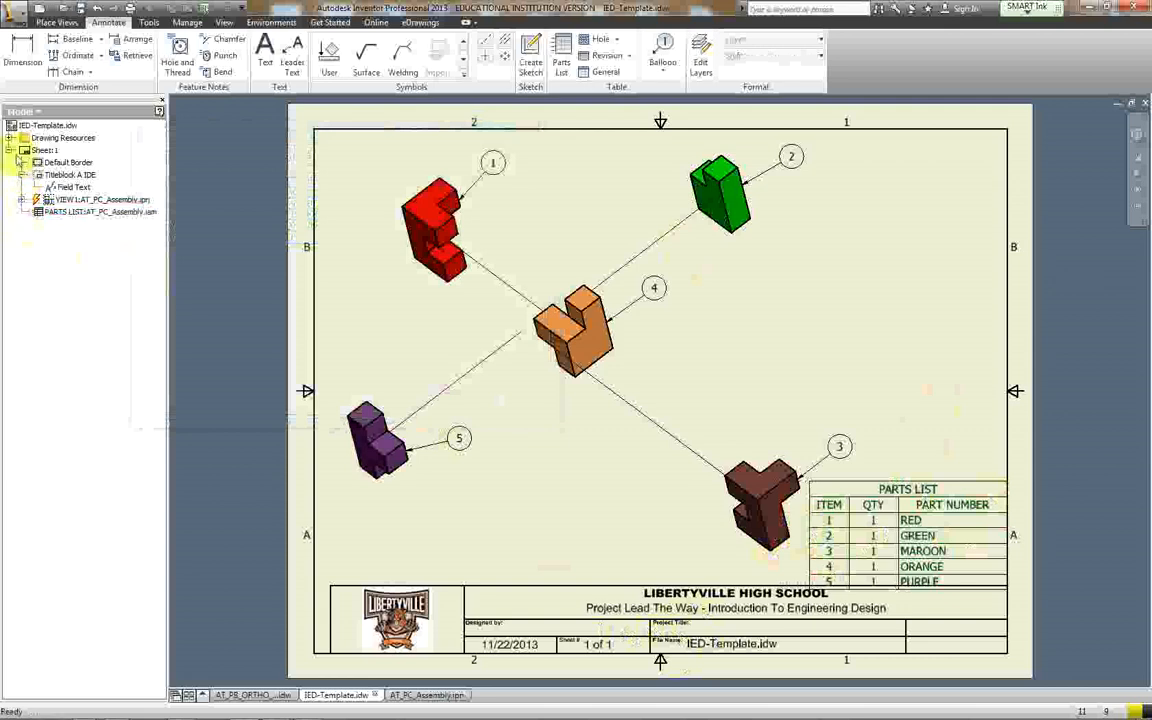
Step: Open the title block's Field Text and glance at the document properties without changes
{"action": "double_click", "coordinate": [72, 188]}
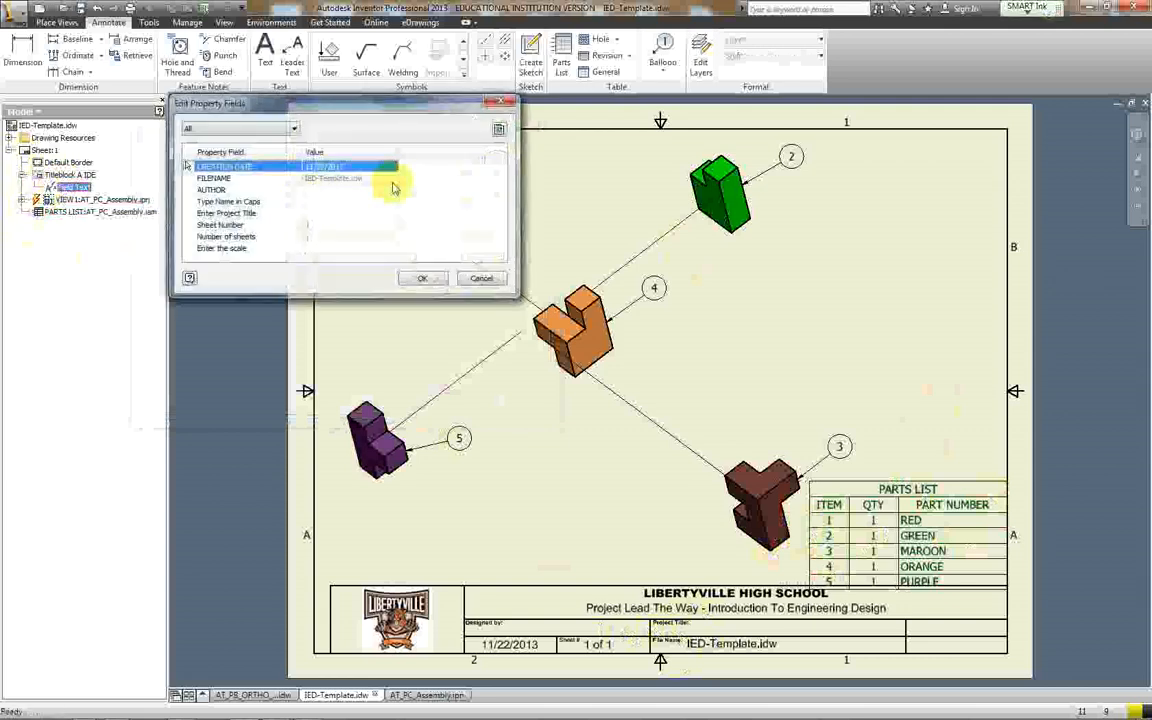
{"action": "left_click", "coordinate": [212, 188]}
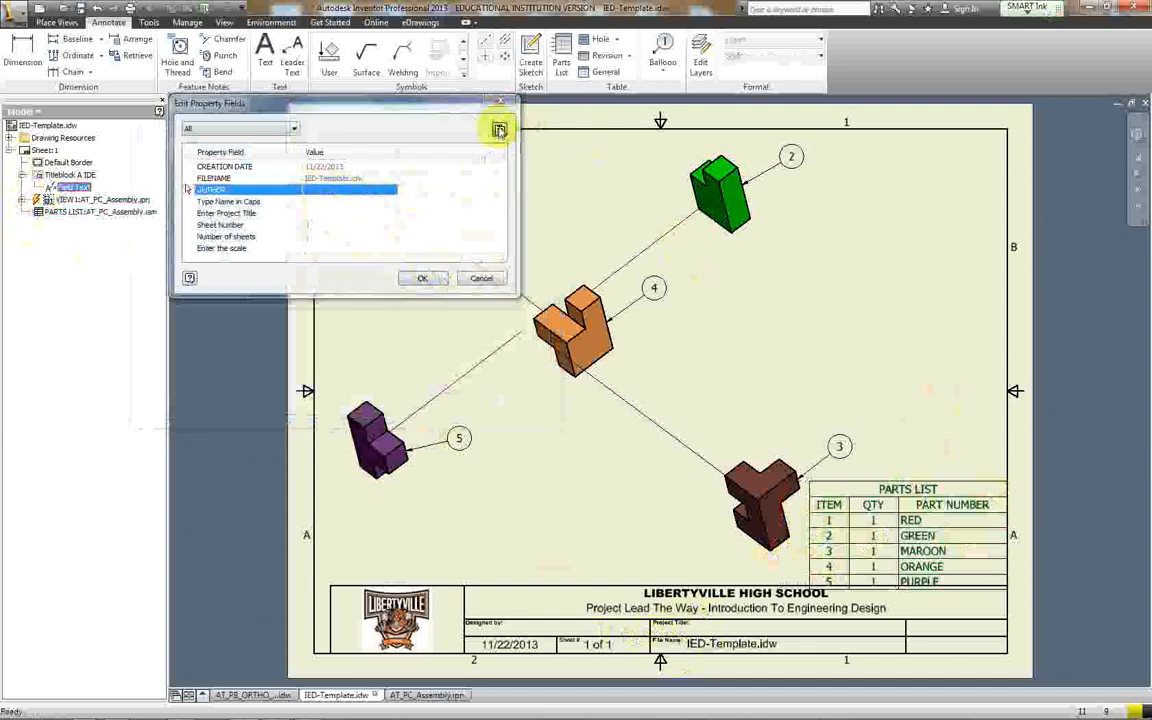
{"action": "left_click", "coordinate": [500, 130]}
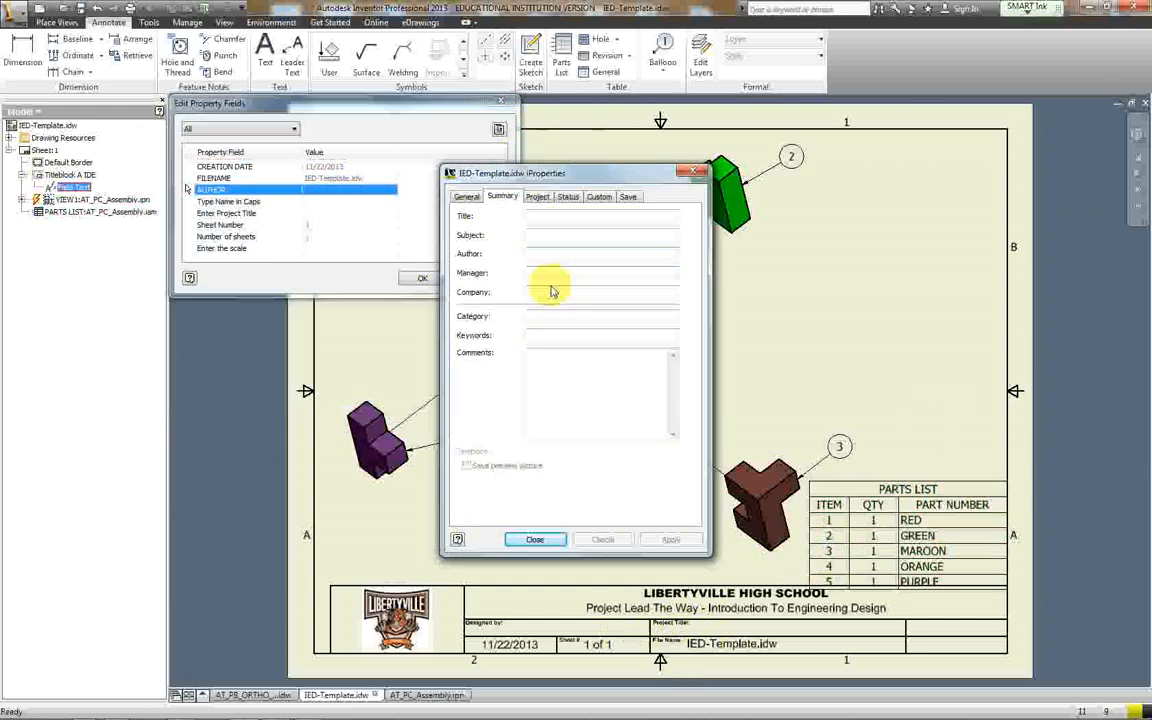
{"action": "left_click", "coordinate": [534, 540]}
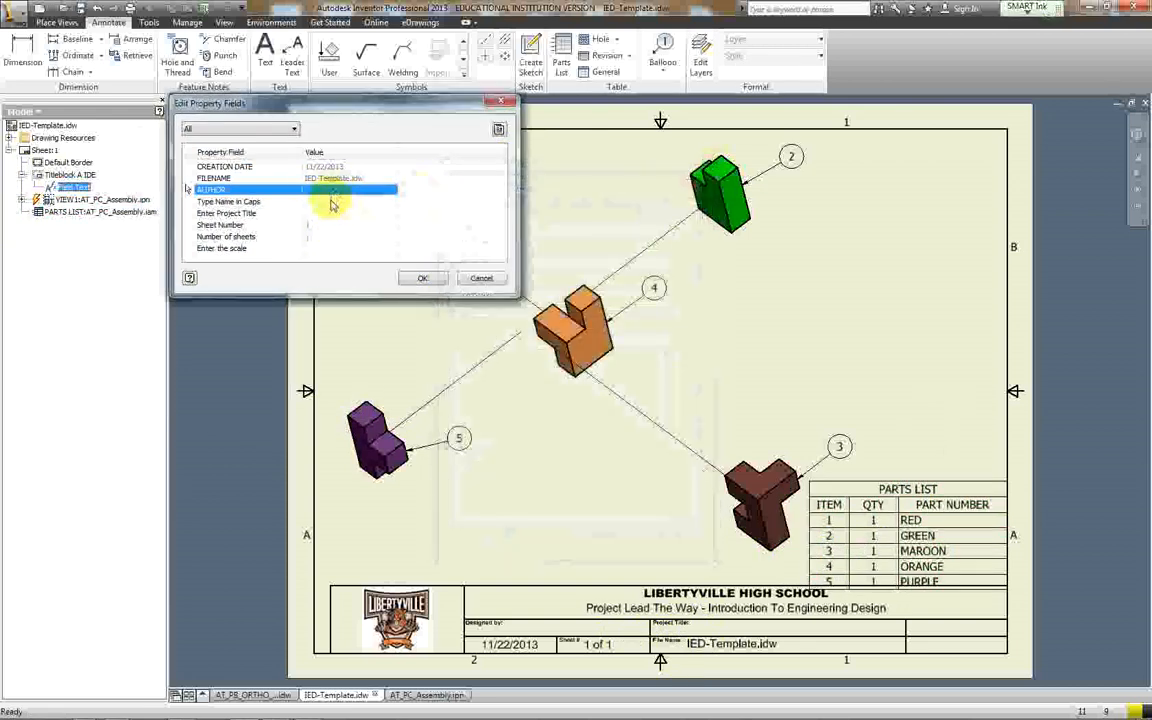
Step: Enter the designer name, project title PUZZLE CUBE and scale 1:2 into the title block
{"action": "left_click", "coordinate": [228, 200]}
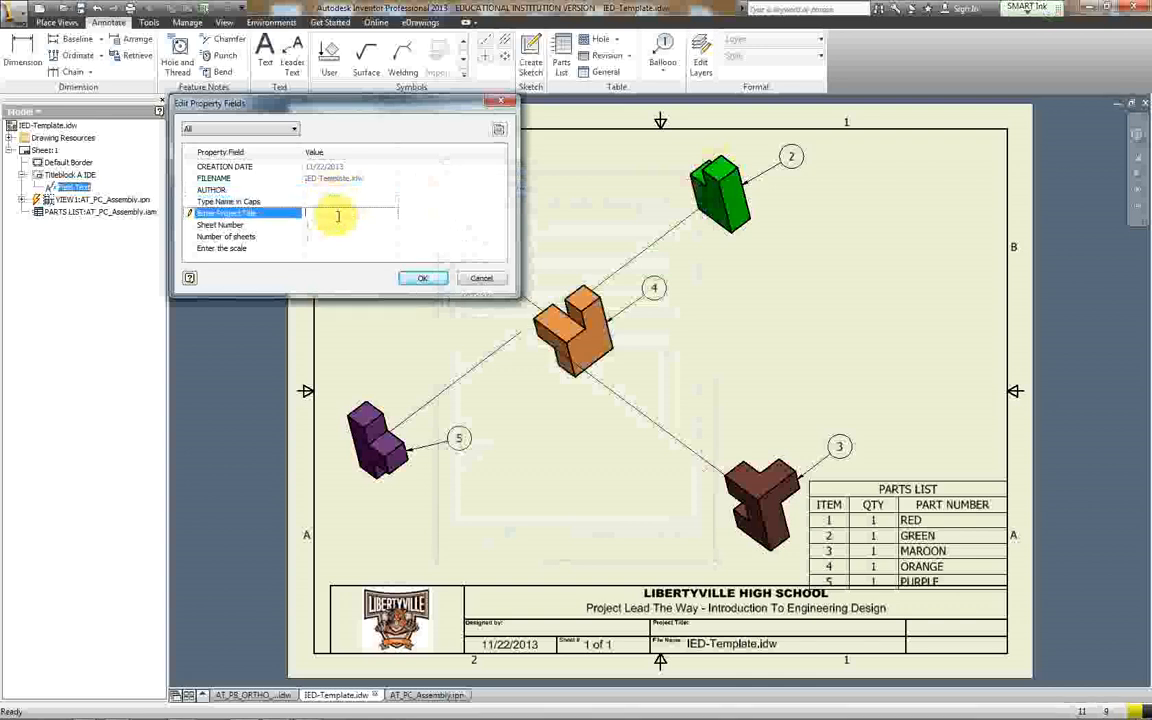
{"action": "type", "text": "PL"}
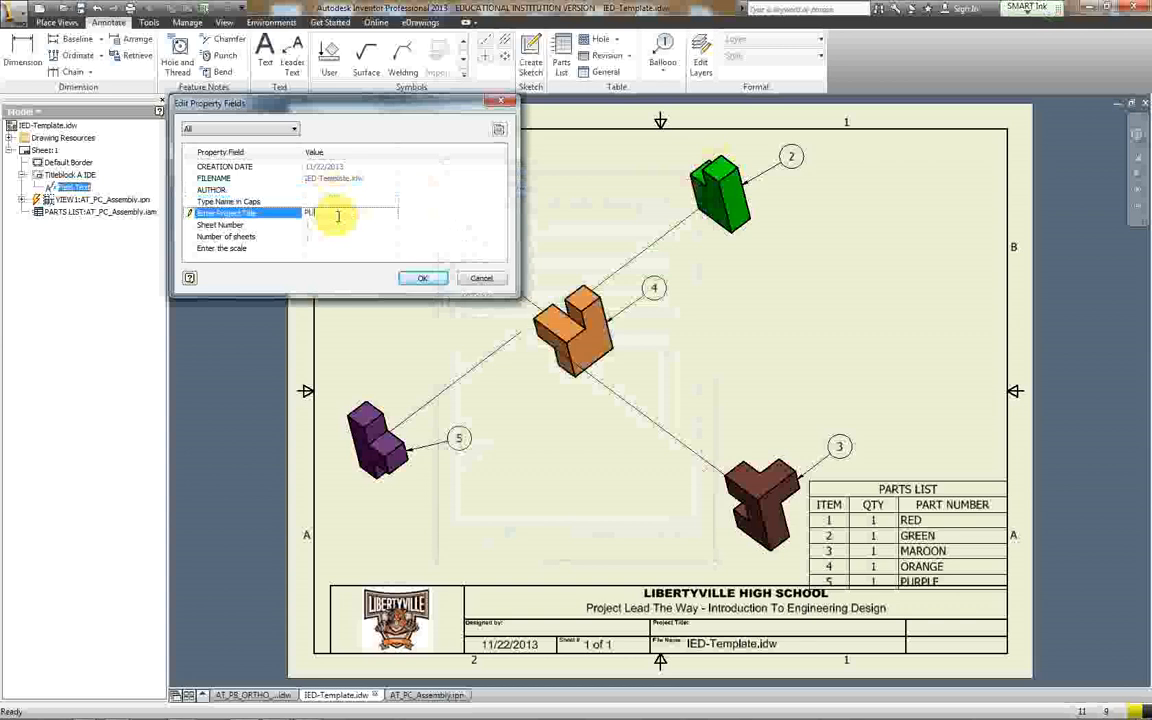
{"action": "type", "text": "PUZZLE CUBE"}
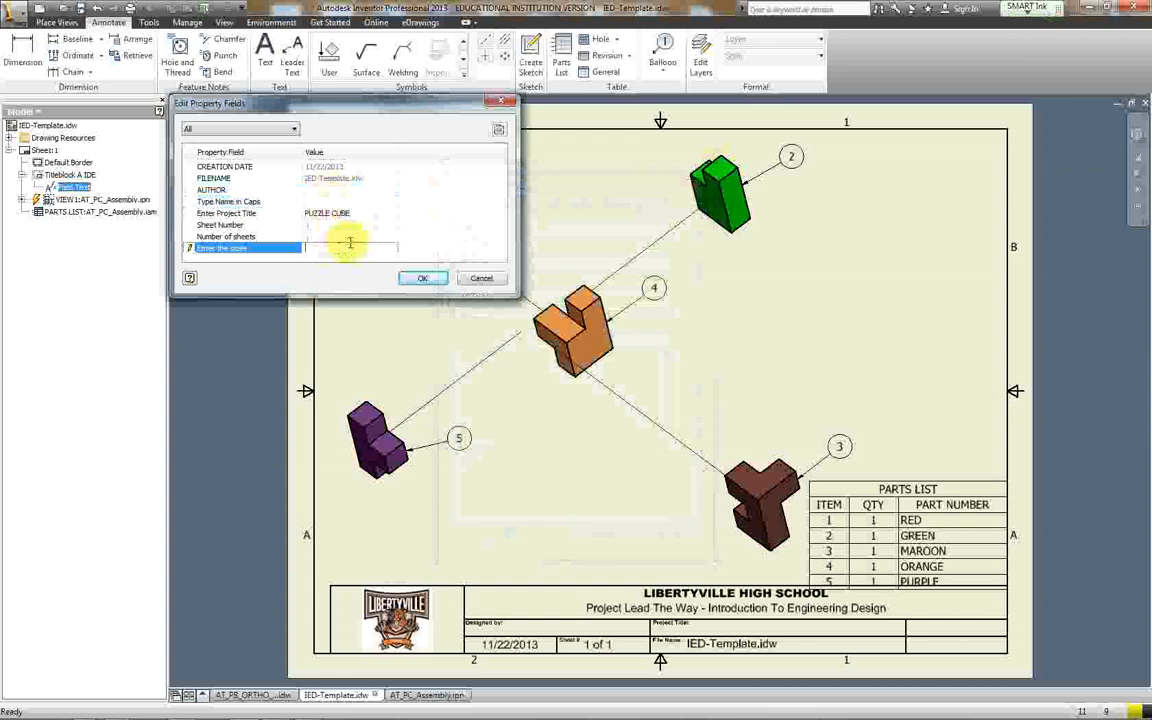
{"action": "type", "text": "1:2"}
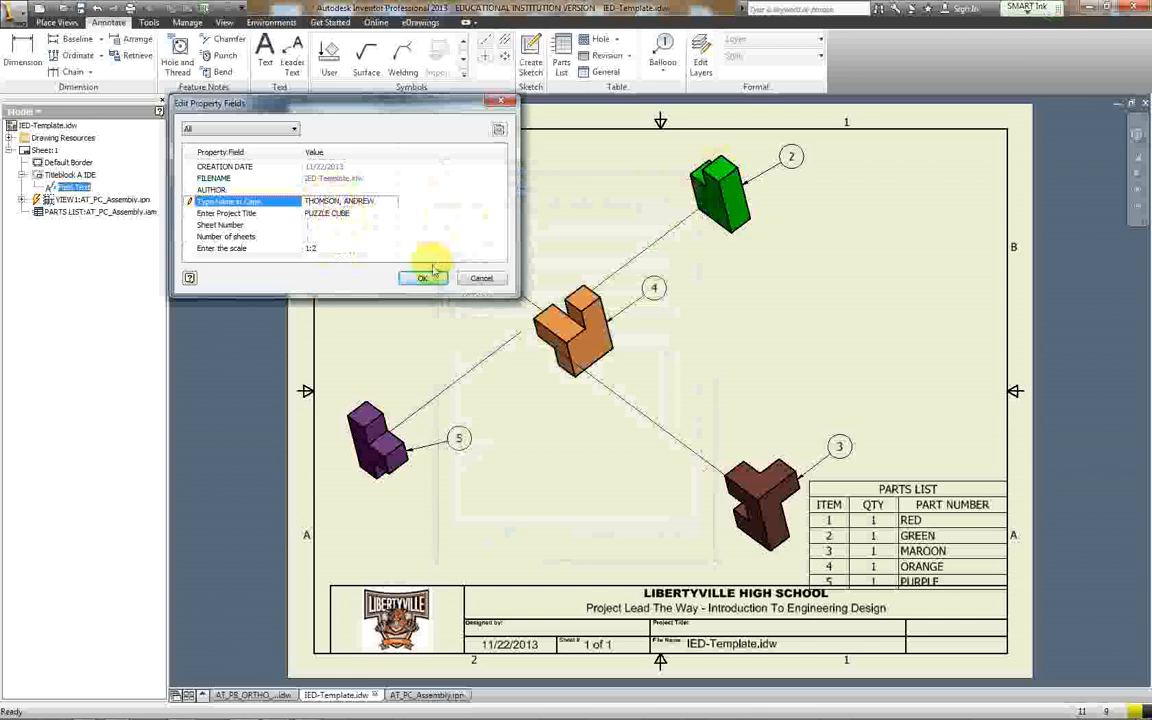
{"action": "left_click", "coordinate": [422, 278]}
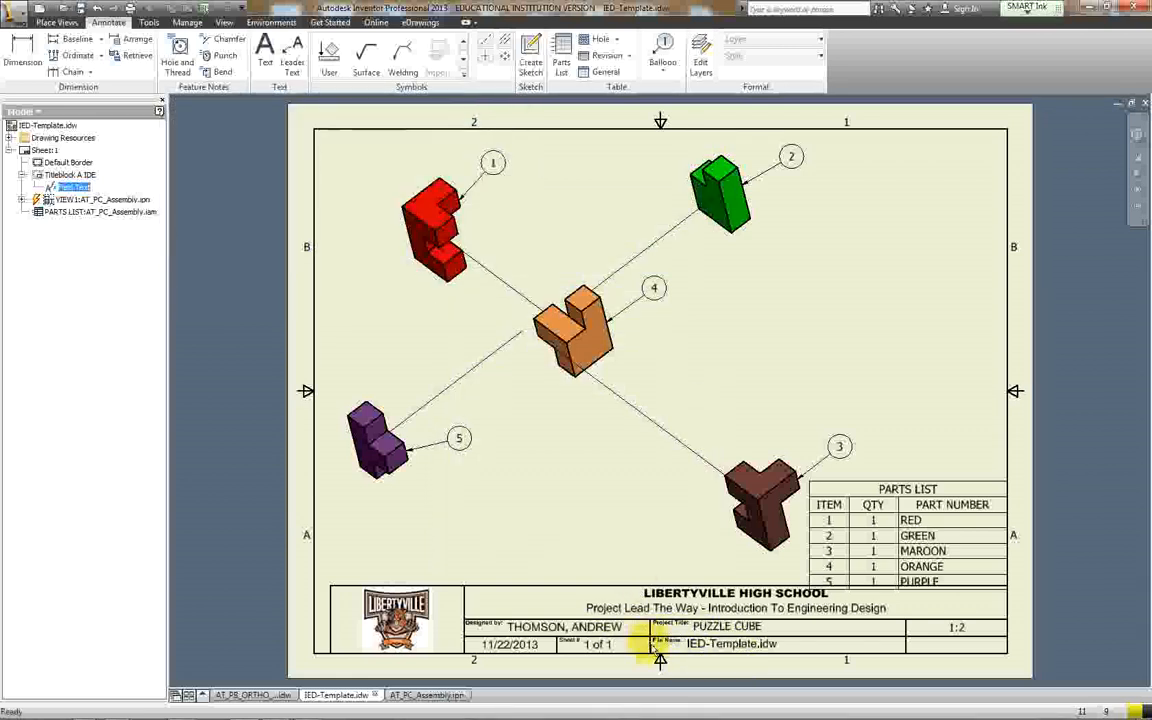